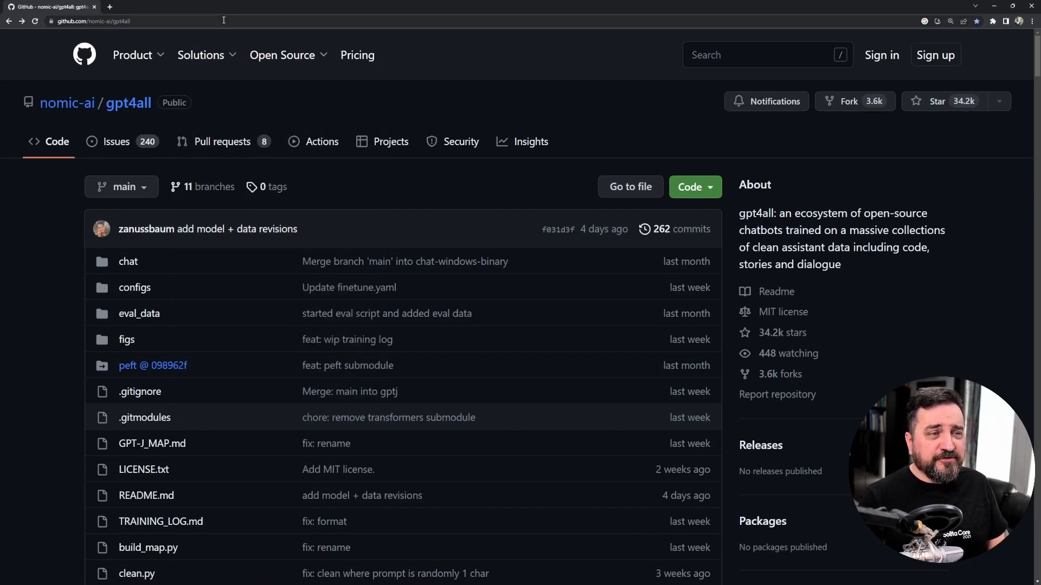
- Look over the gpt4all repository page and check its clone URL under the Code dropdown
left_click(281, 55)
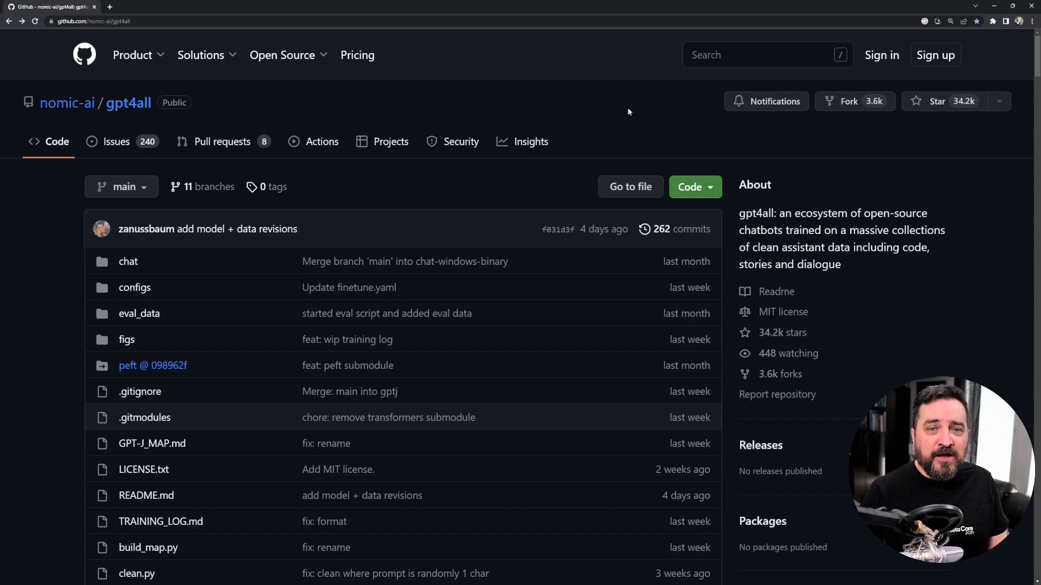
mouse_move(224, 141)
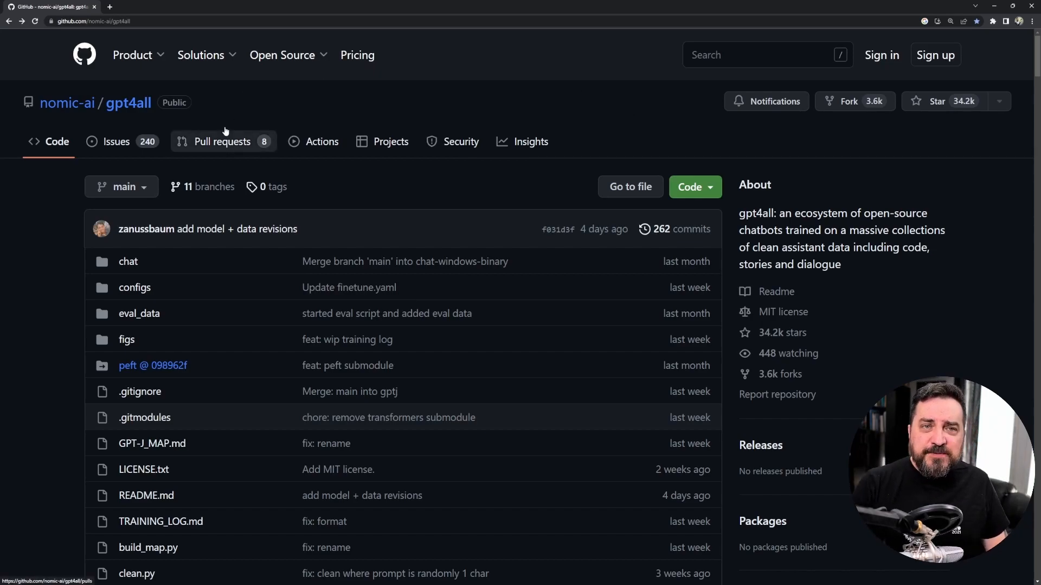
mouse_move(181, 113)
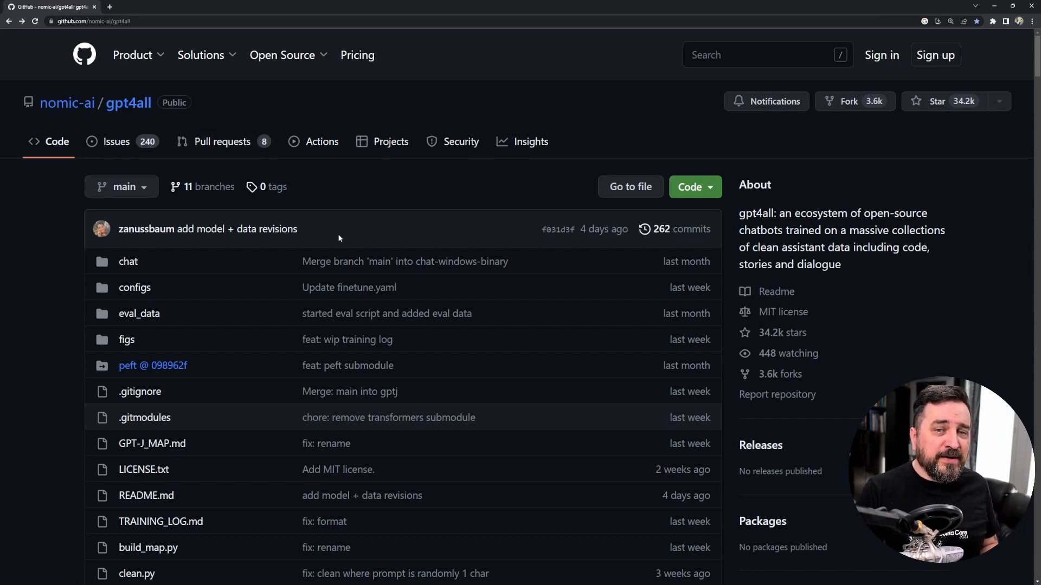
scroll("down", 3)
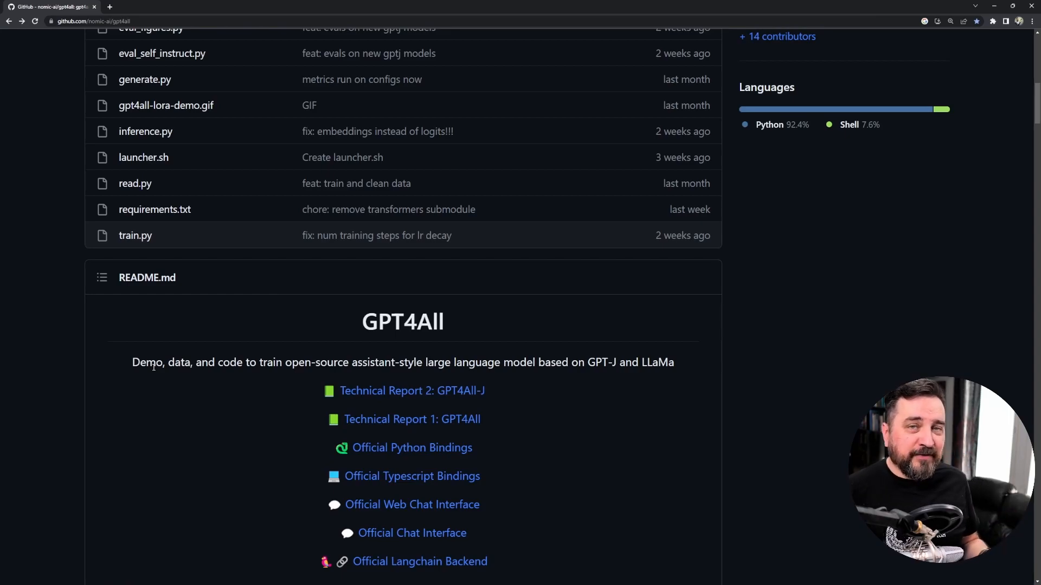
scroll("up", 3)
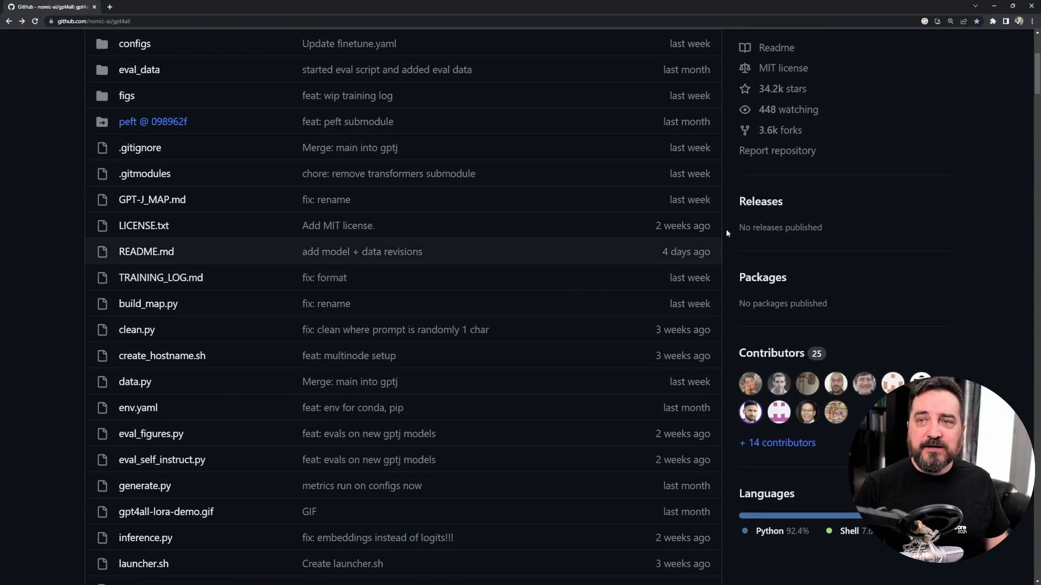
left_click(694, 186)
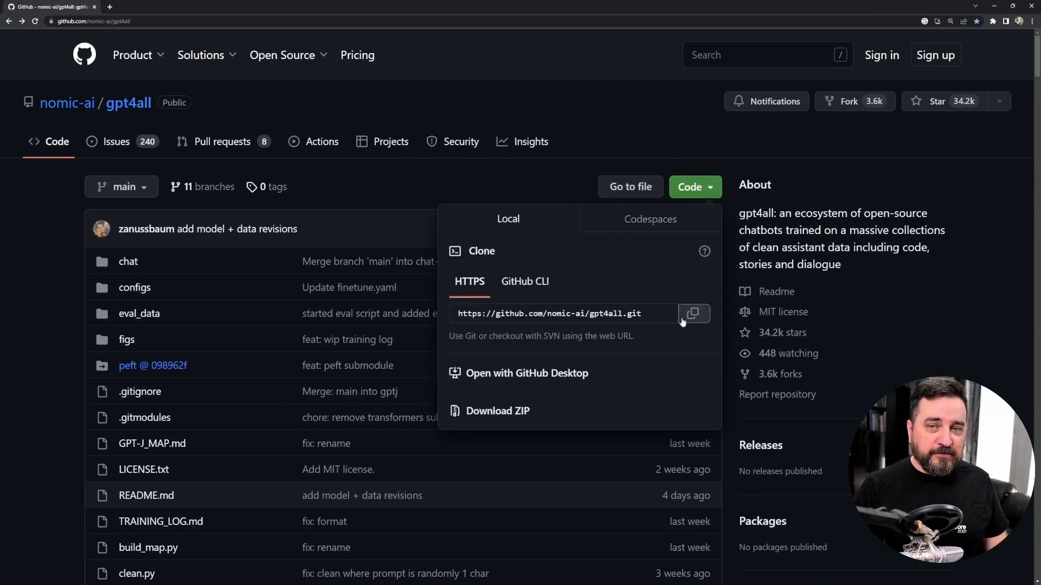
mouse_move(677, 105)
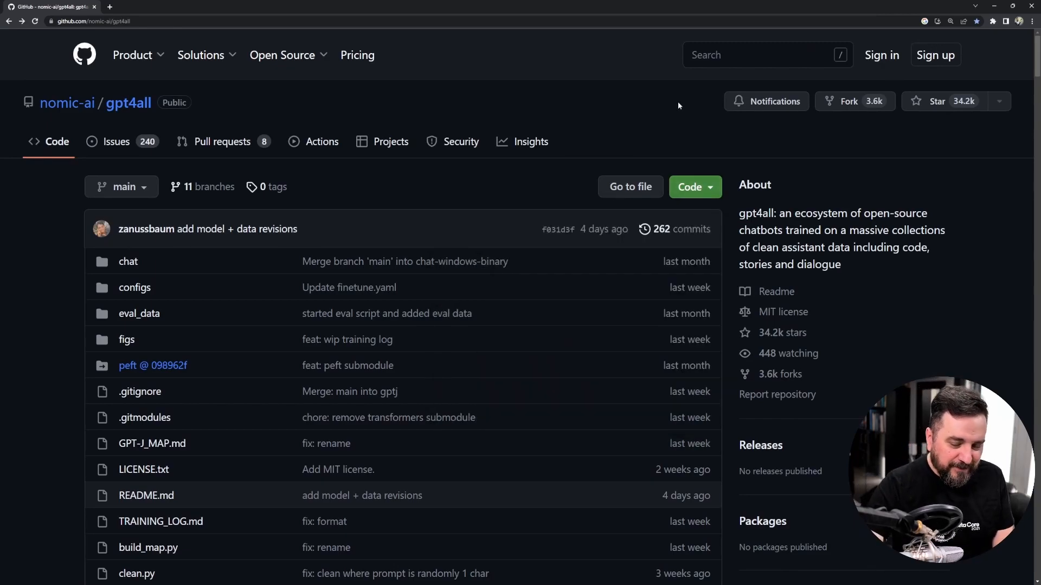
mouse_move(513, 334)
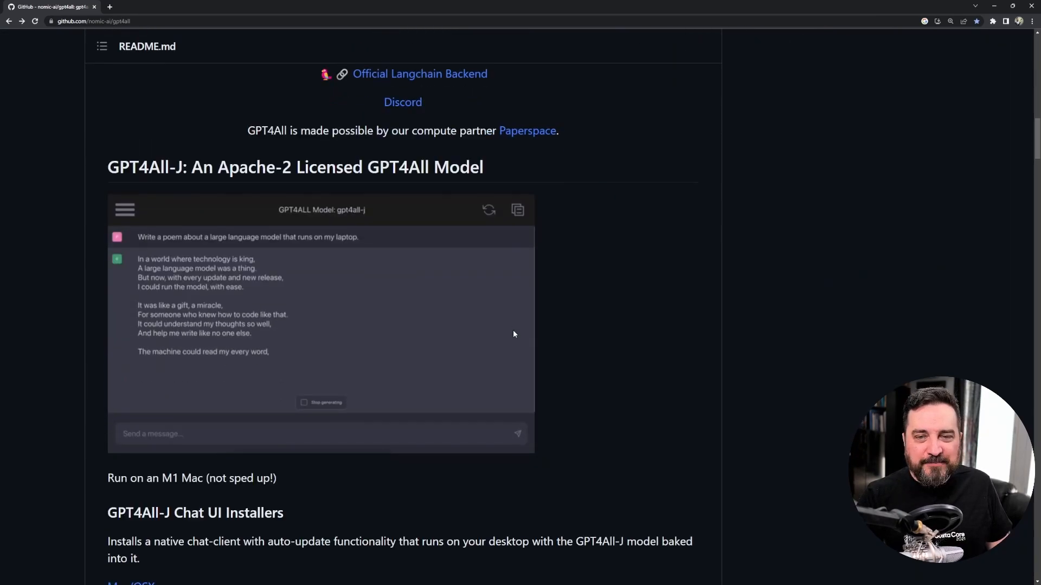
- Scroll the README down to the 'Try it yourself' run instructions
scroll("down", 3)
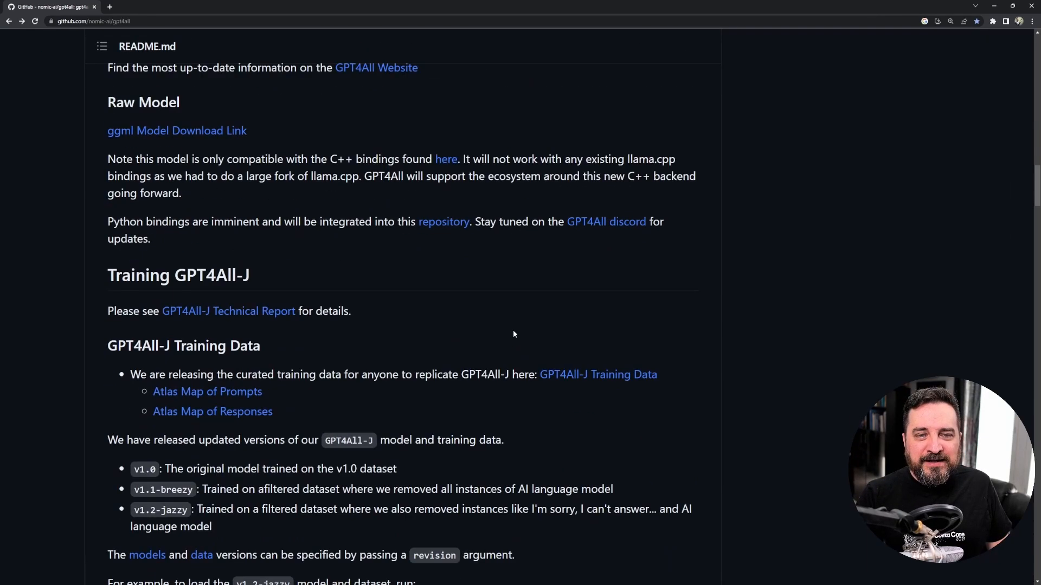
scroll("down", 3)
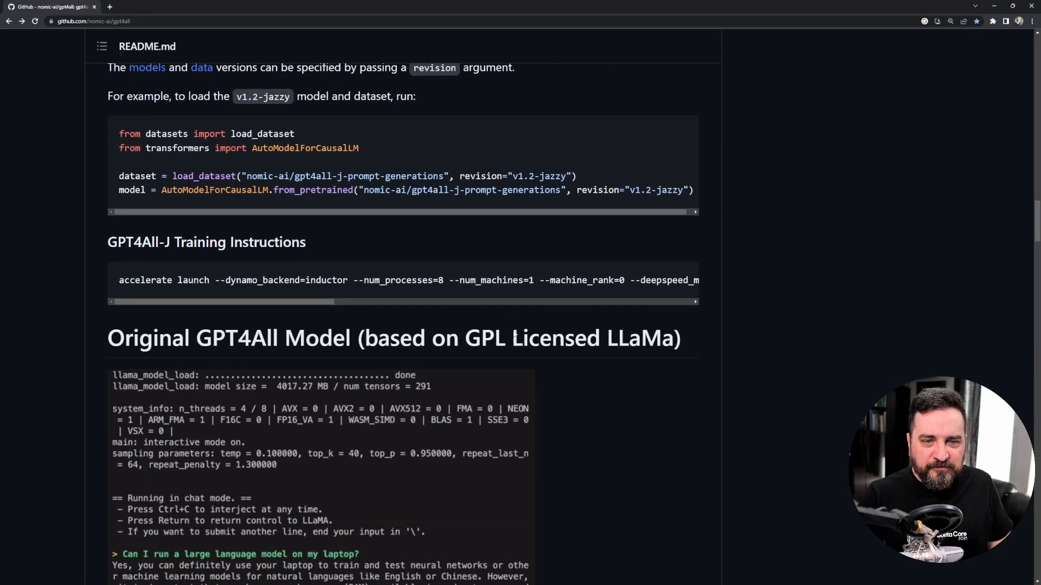
scroll("down", 3)
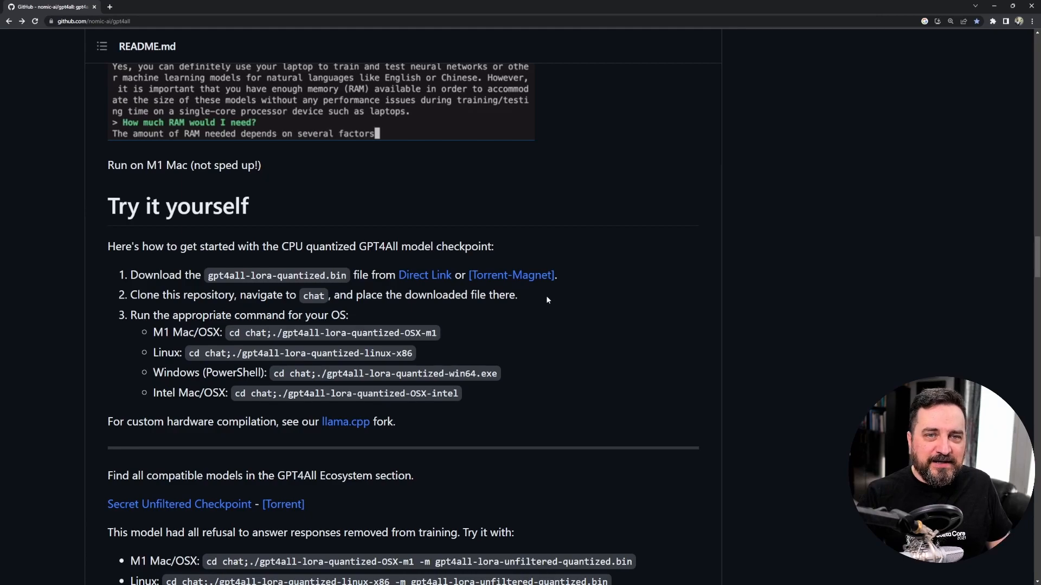
mouse_move(423, 274)
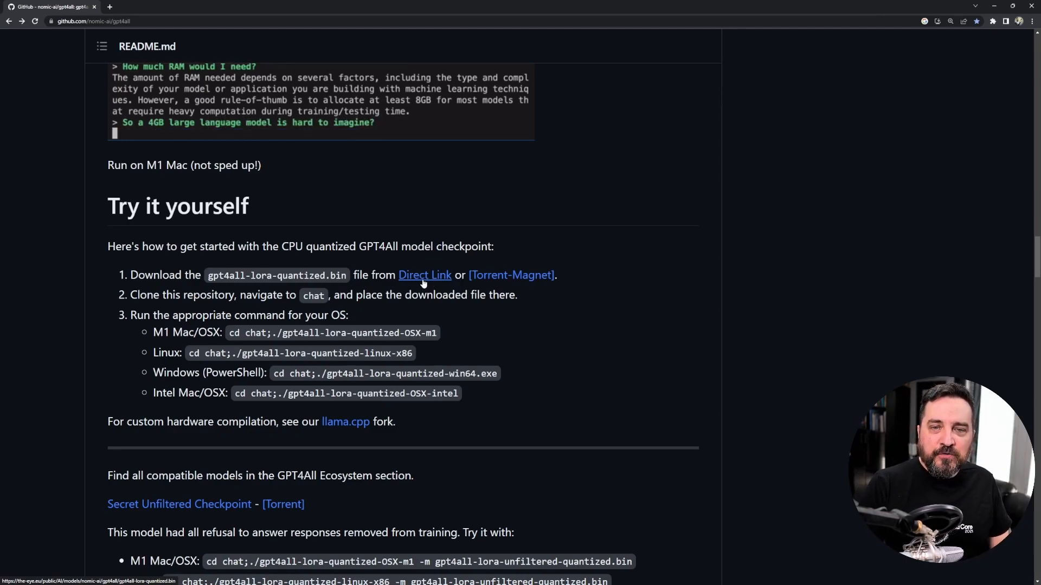
mouse_move(385, 351)
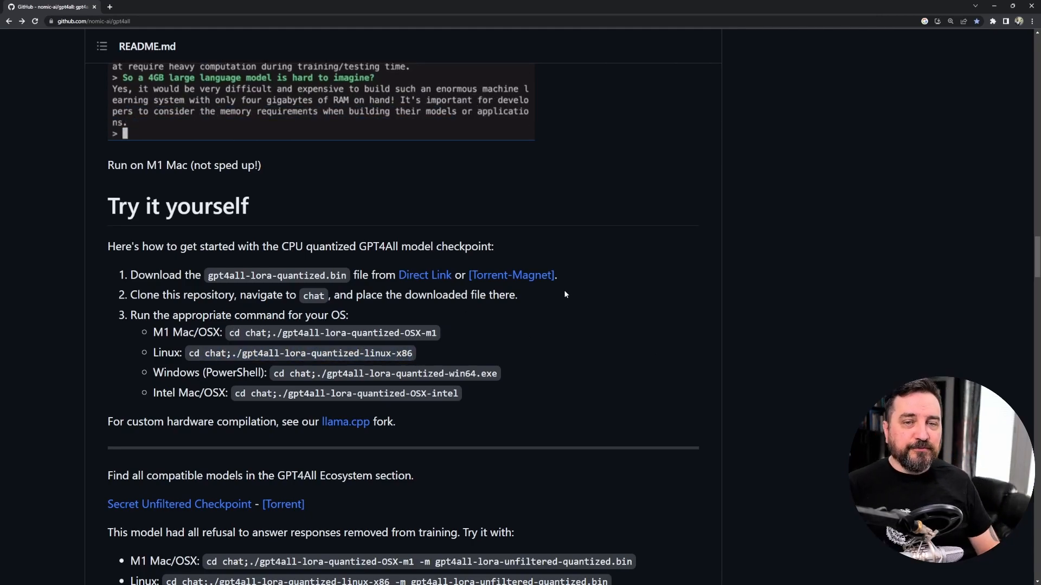
- Run ./gpt4all-lora-quantized-linux-x86 -m gpt4all-lora-quantized.bin to load the model into chat mode
type("I don't th")
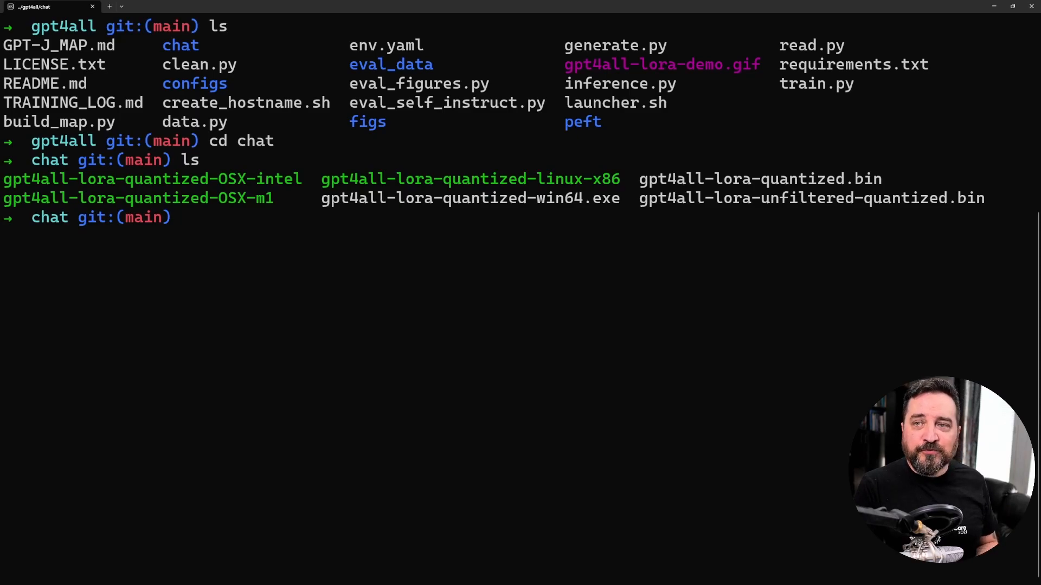
type("gpt")
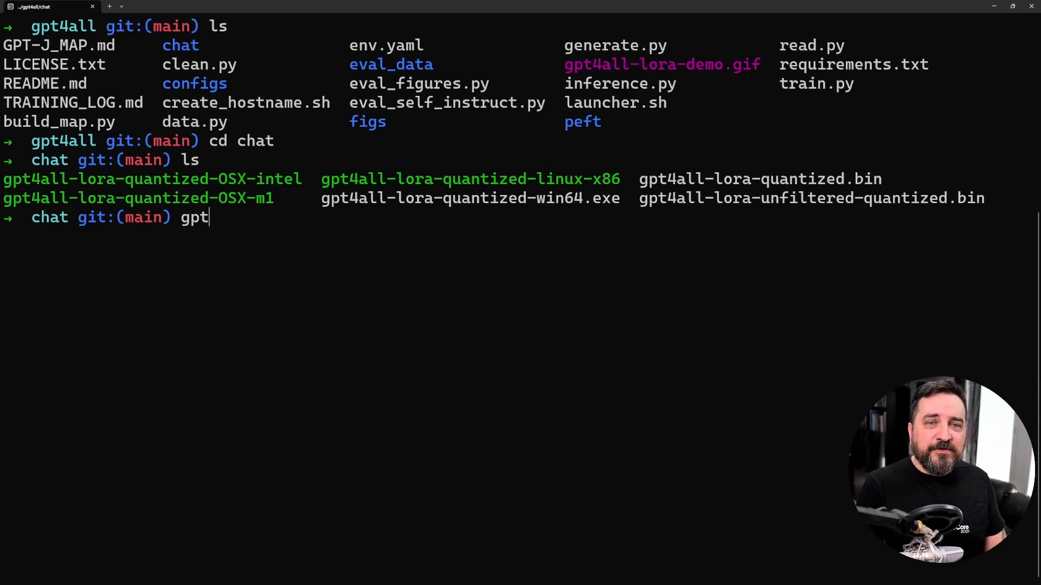
type("4")
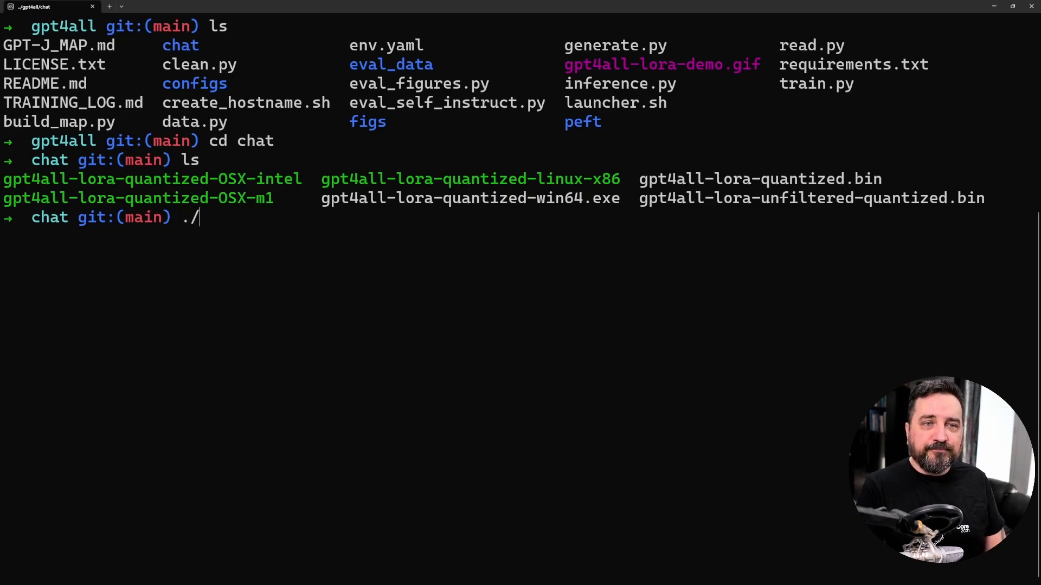
type("gpt4all-lora-quantized-")
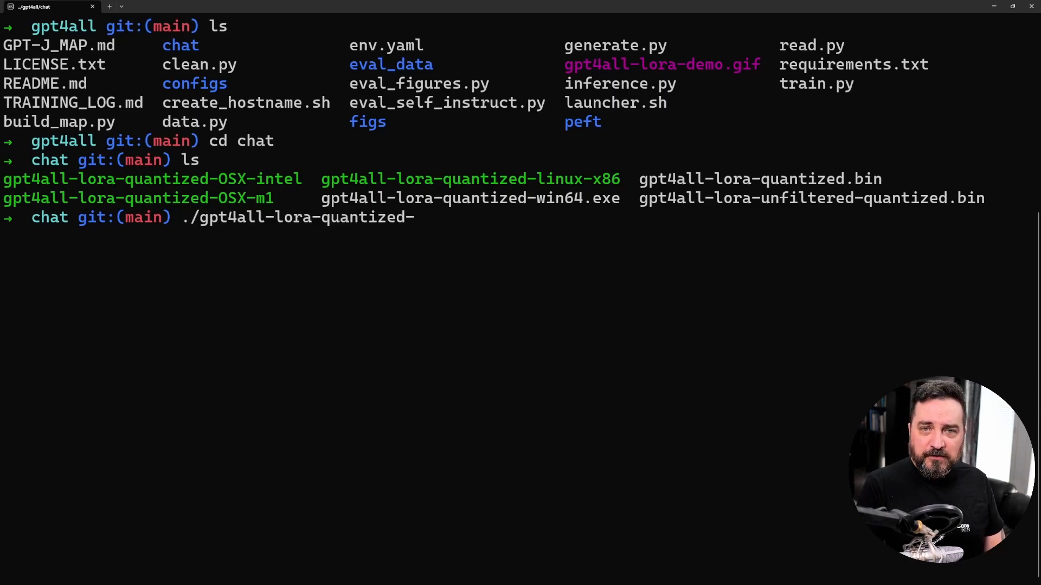
type("linux-x86")
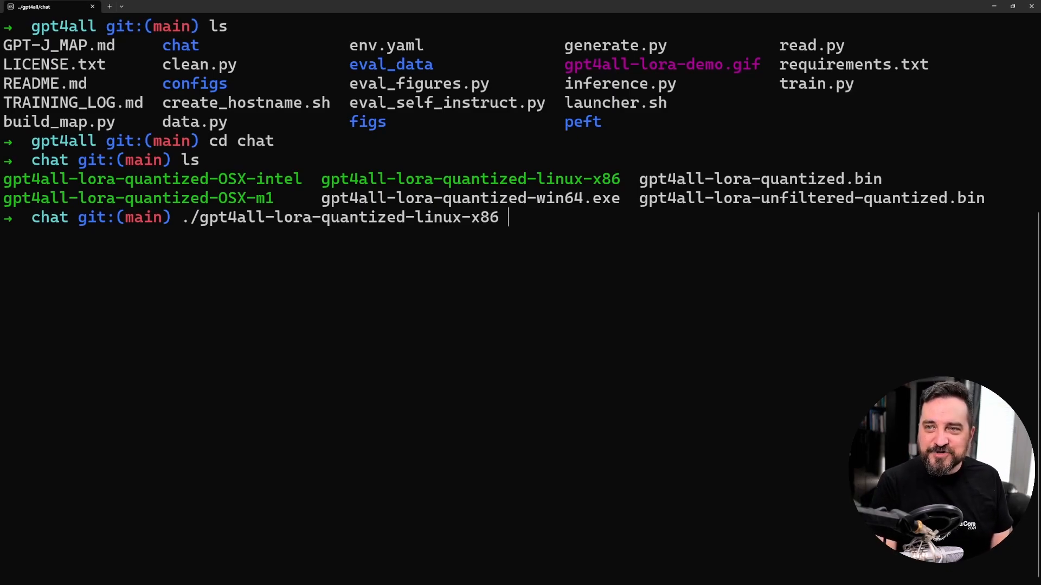
type("gpt4all-lor")
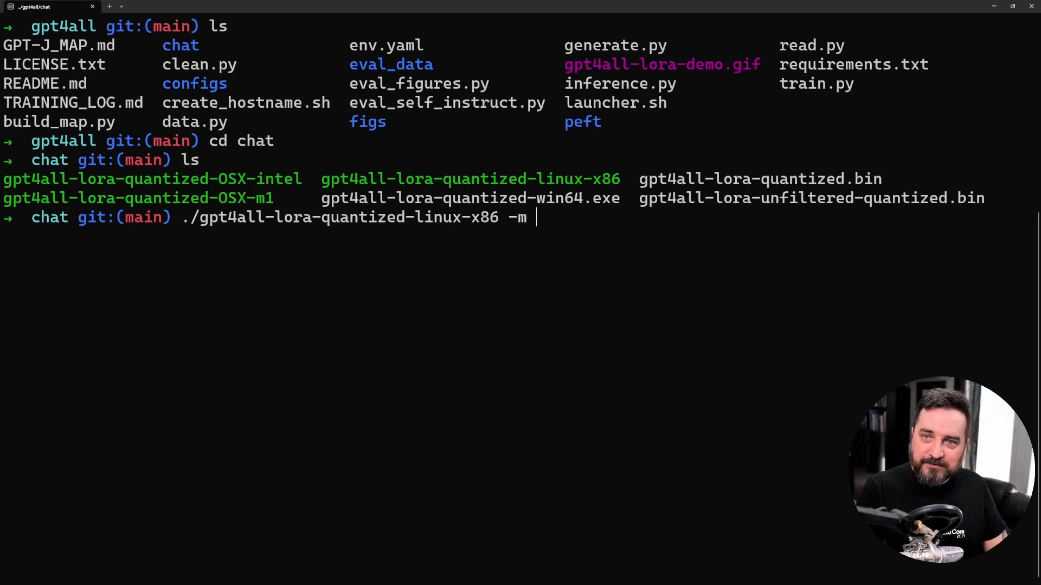
type("gpt4all-lora-")
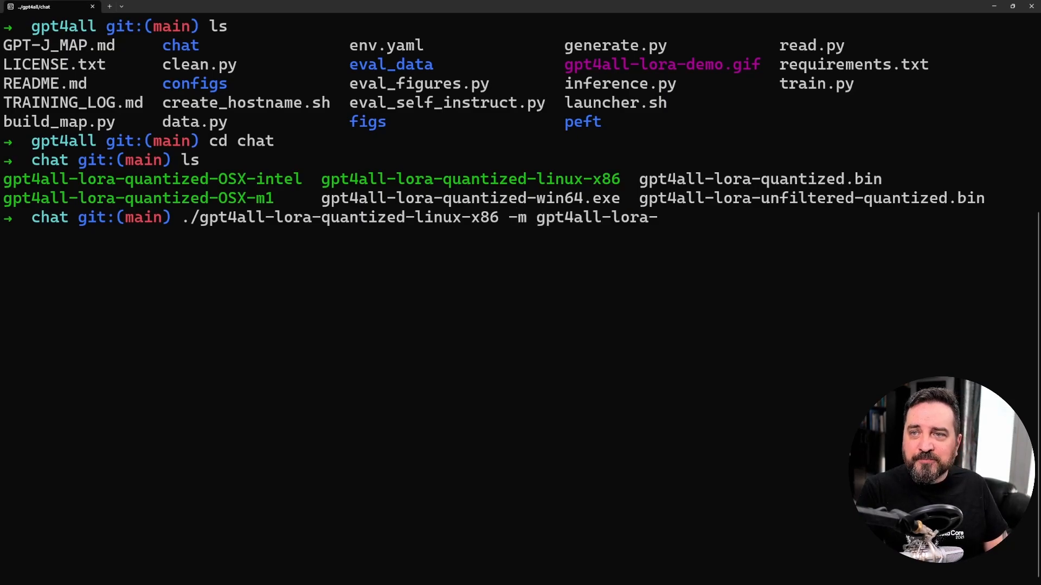
type("quantized")
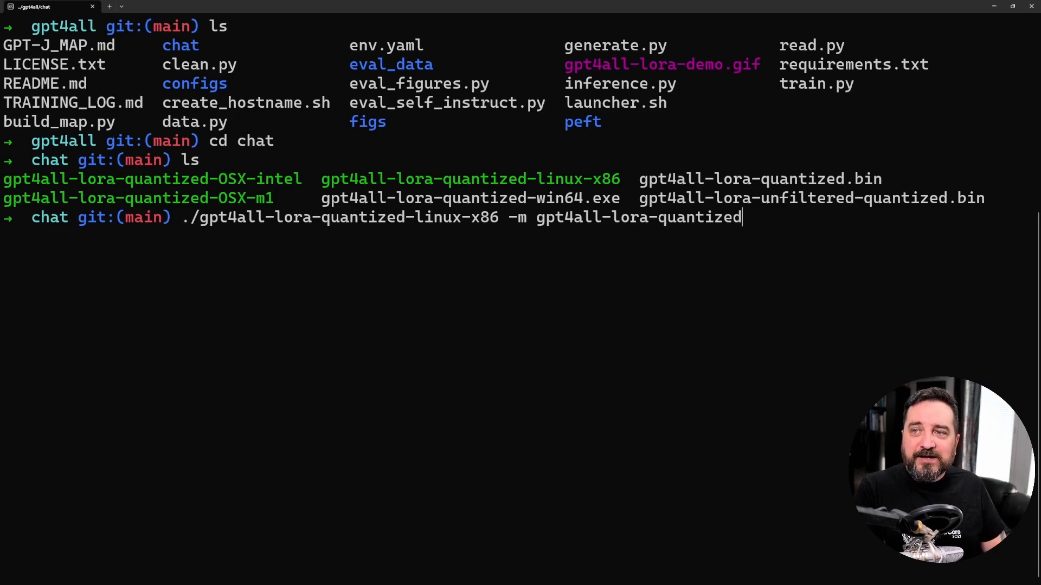
type(".bin")
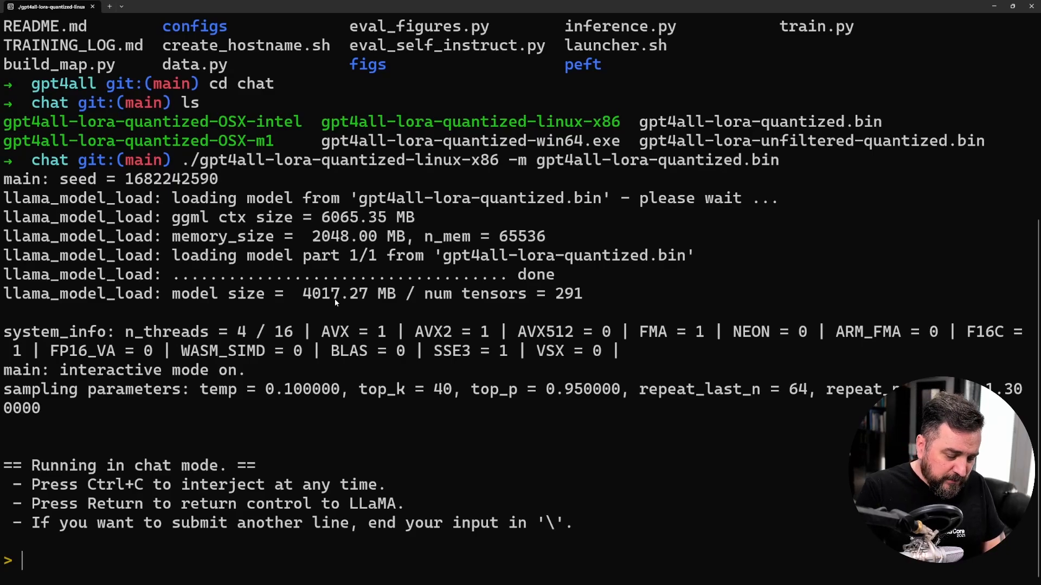
- Ask the chat 'Give me example code on getting my first pytest test going on with Python'
type("Give m")
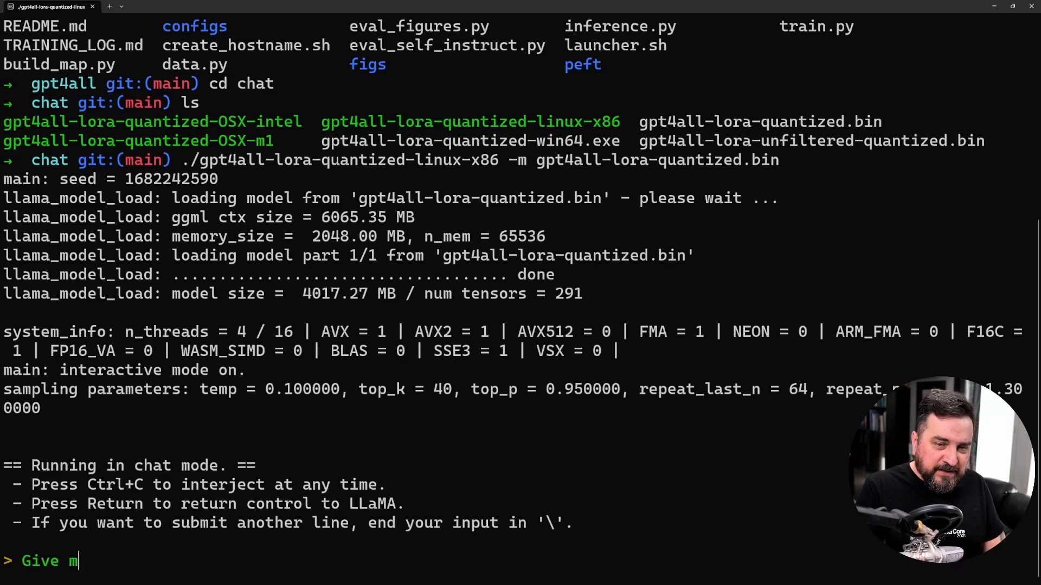
type("e example code on")
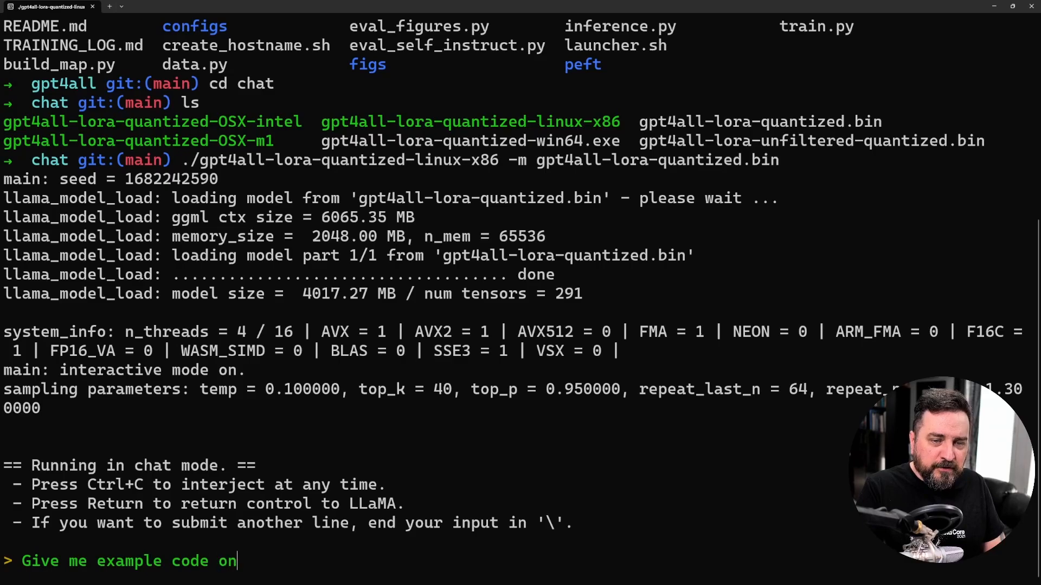
type("getting m")
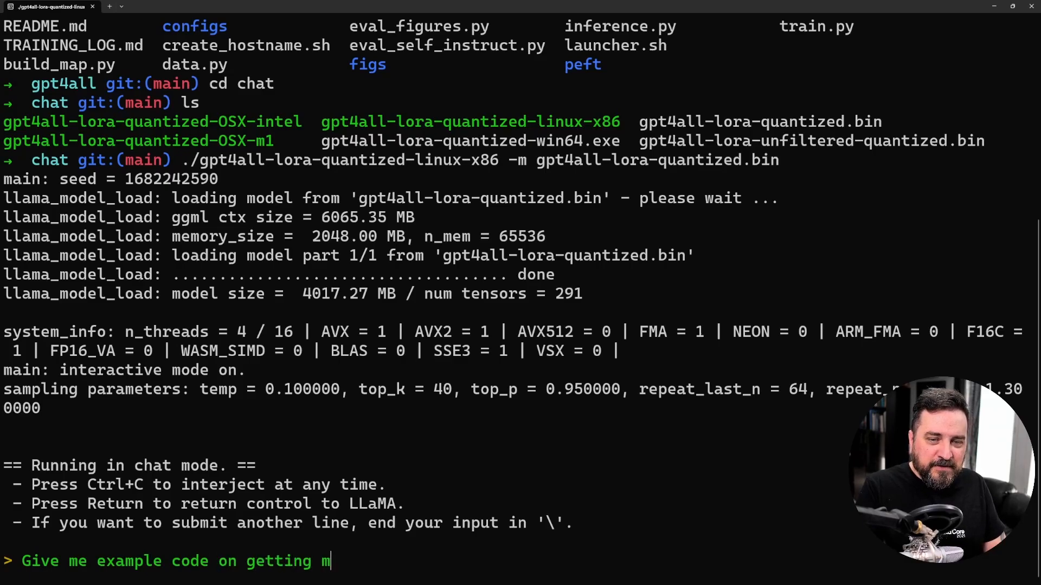
type("y first pytest test going ob")
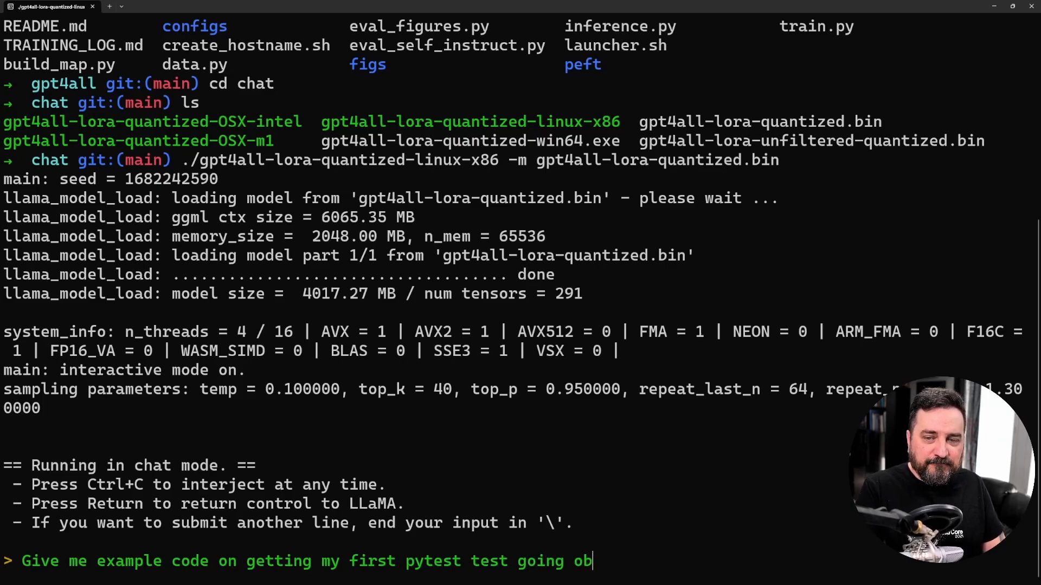
type("n with Python")
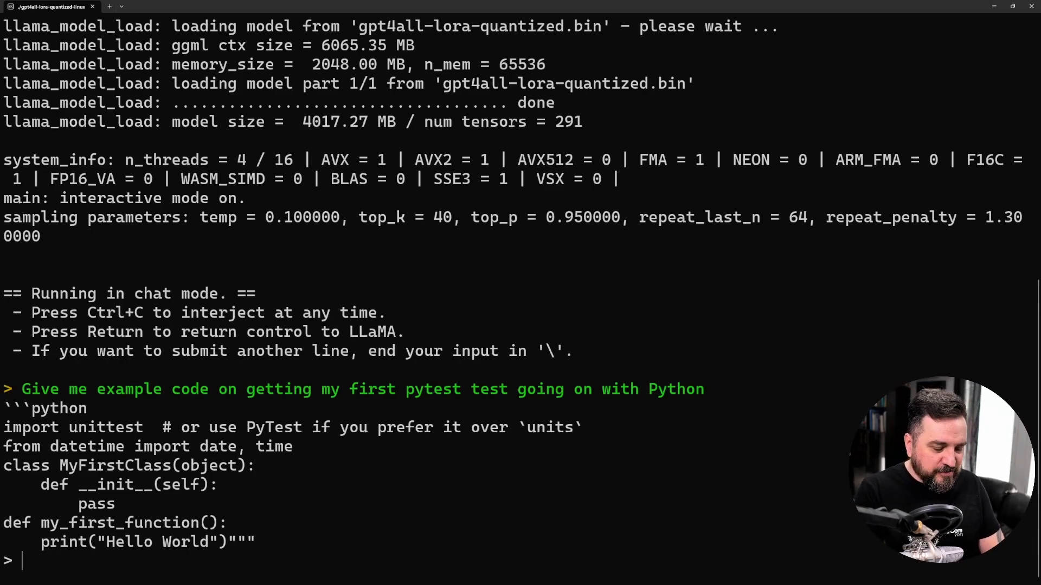
- Ask for clean code and refactoring instructions for a dirty Java legacy codebase
type("G")
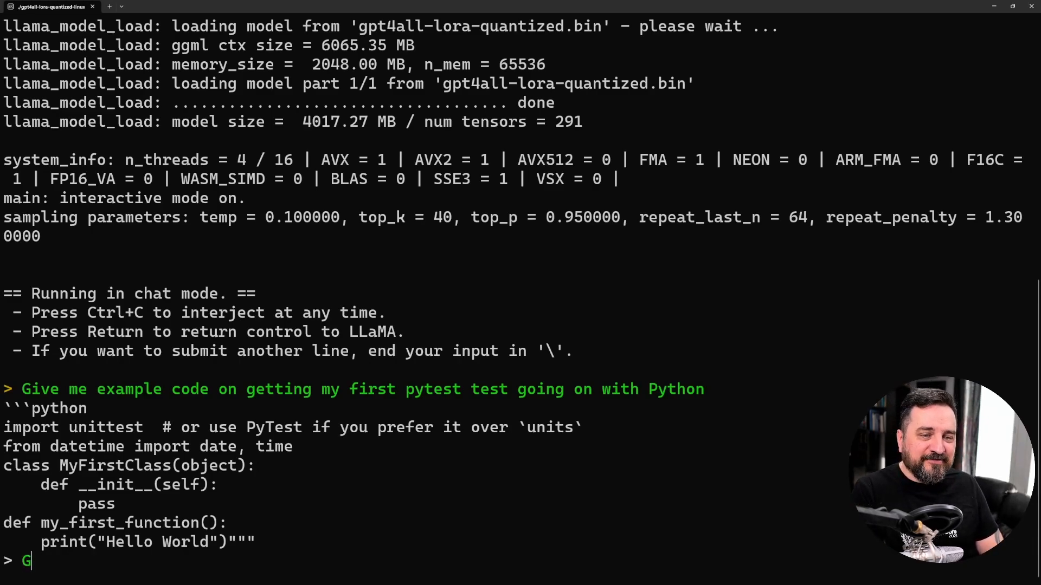
type("ive")
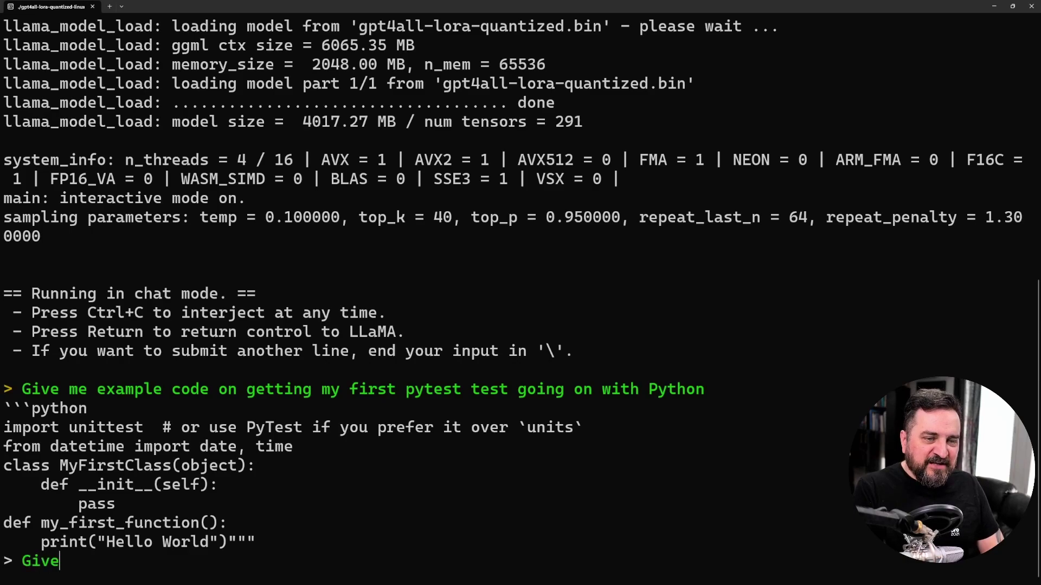
type("me good ins")
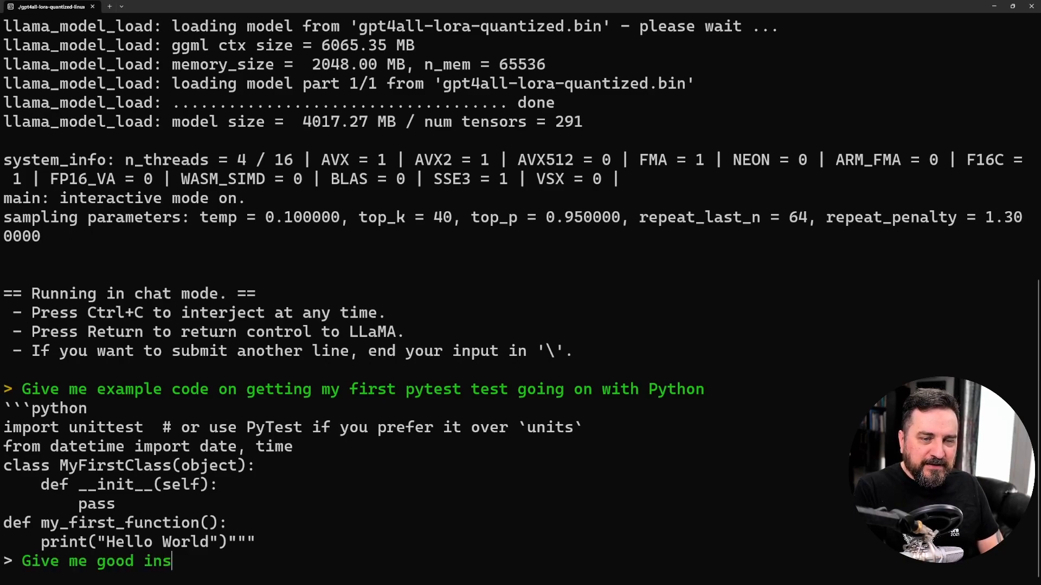
type("tructions on how")
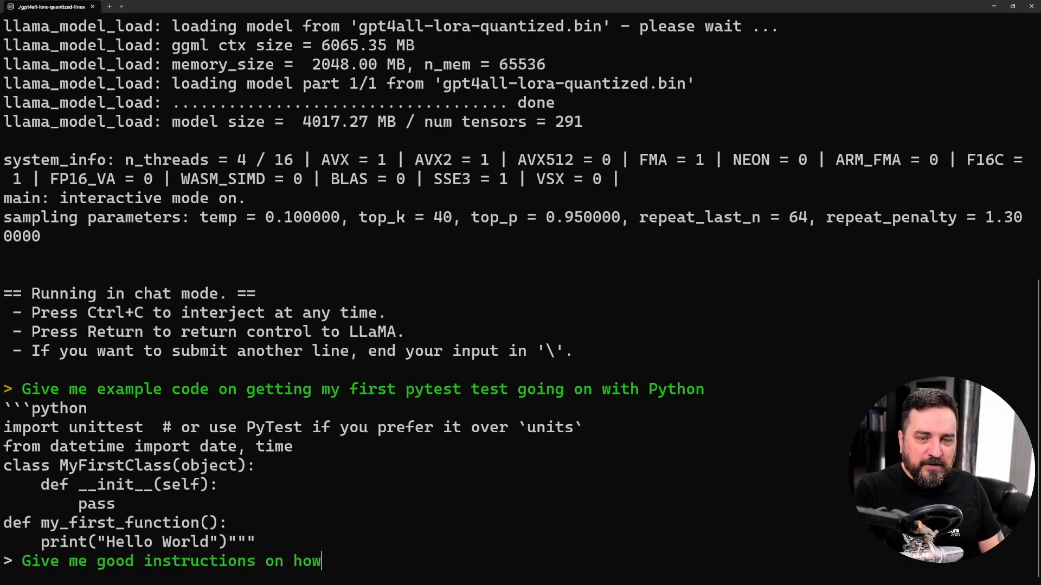
type("I could")
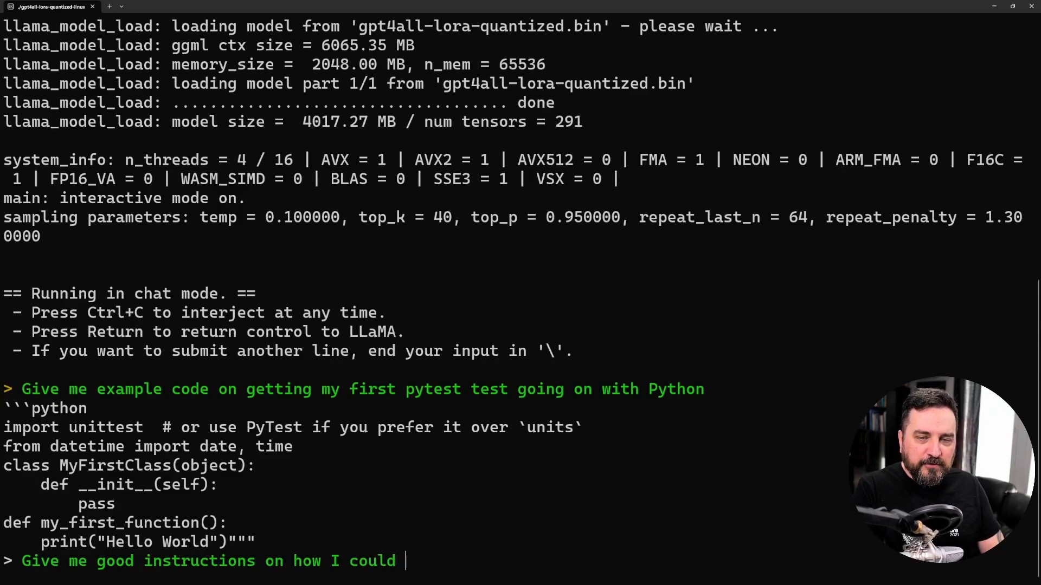
type("do clean code and re")
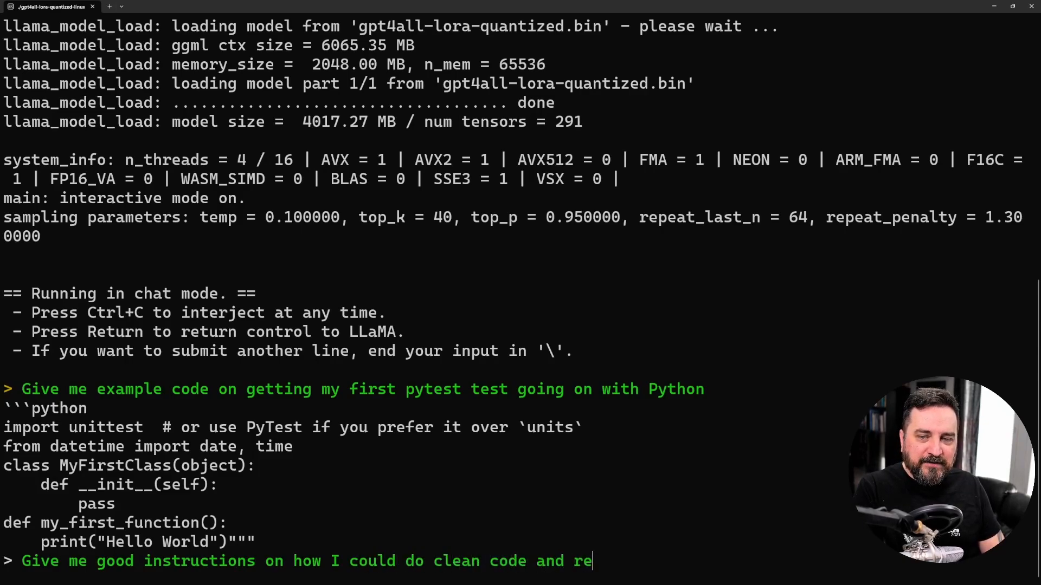
type("factoring f")
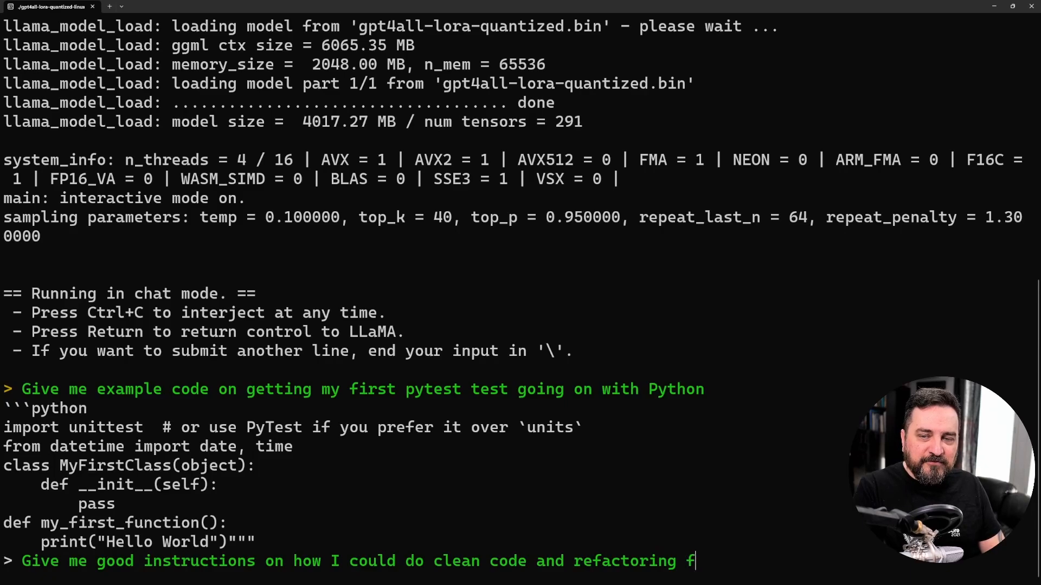
type("or my")
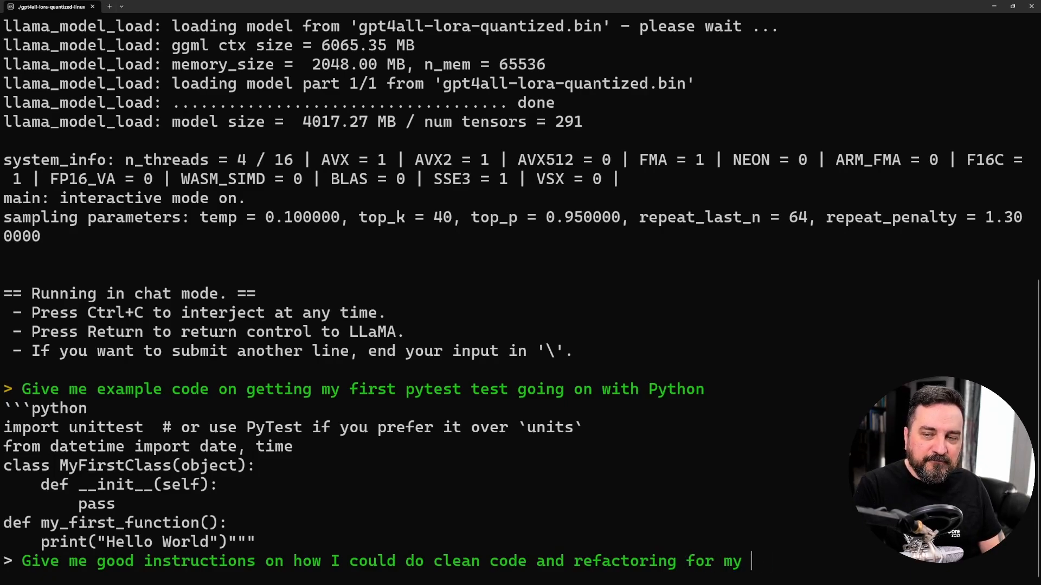
type("dirty Ja")
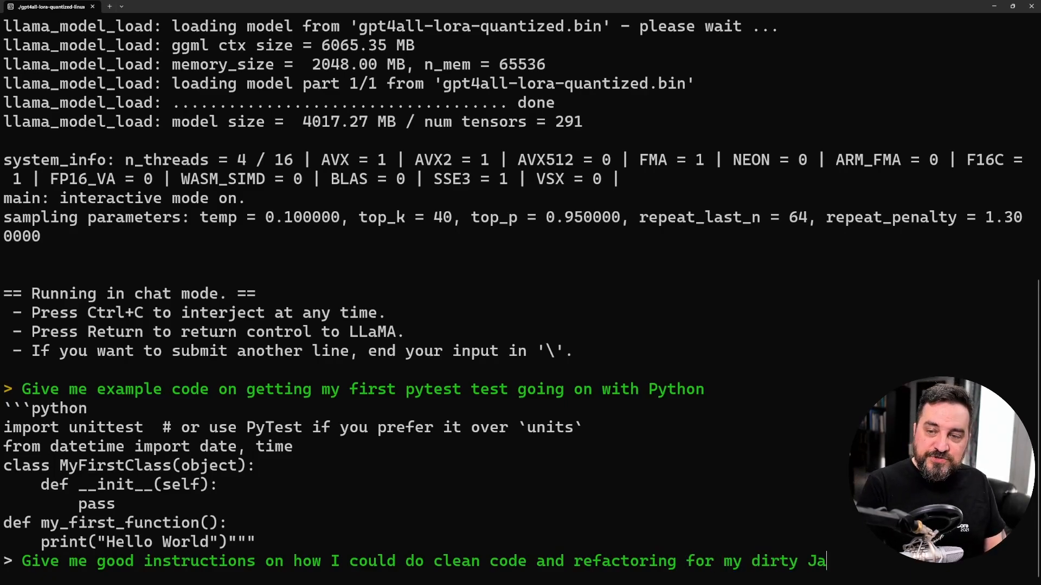
type("va legacy codeb")
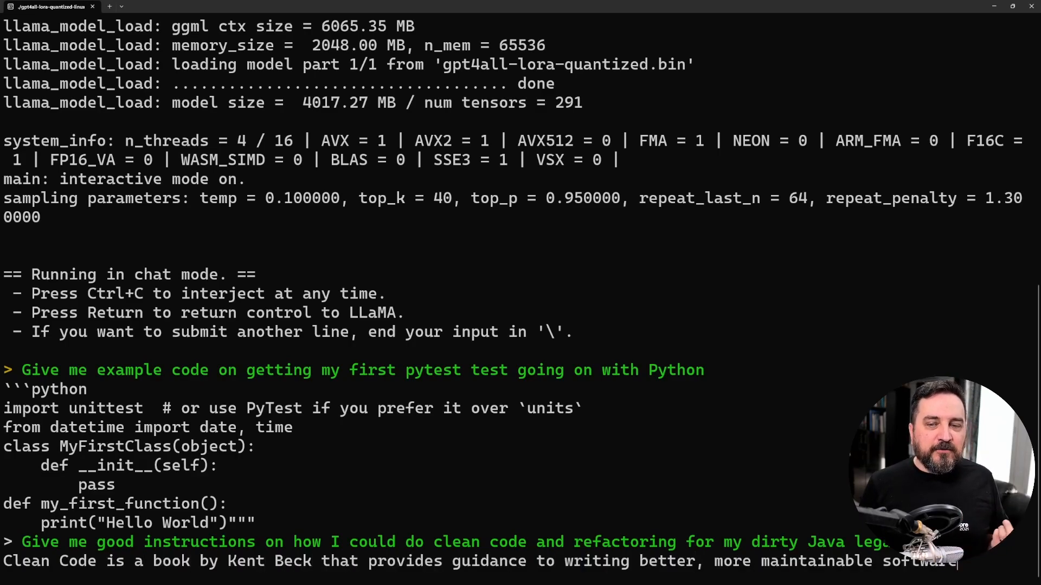
- Read through the model's step-by-step refactoring answer, then end the chat session with Ctrl+C
scroll("down", 3)
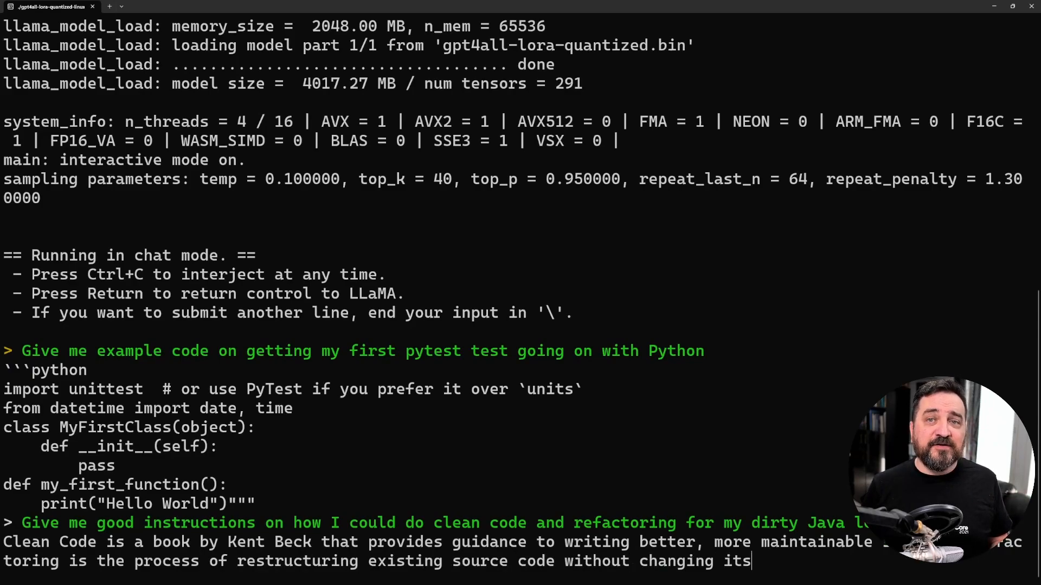
scroll("down", 3)
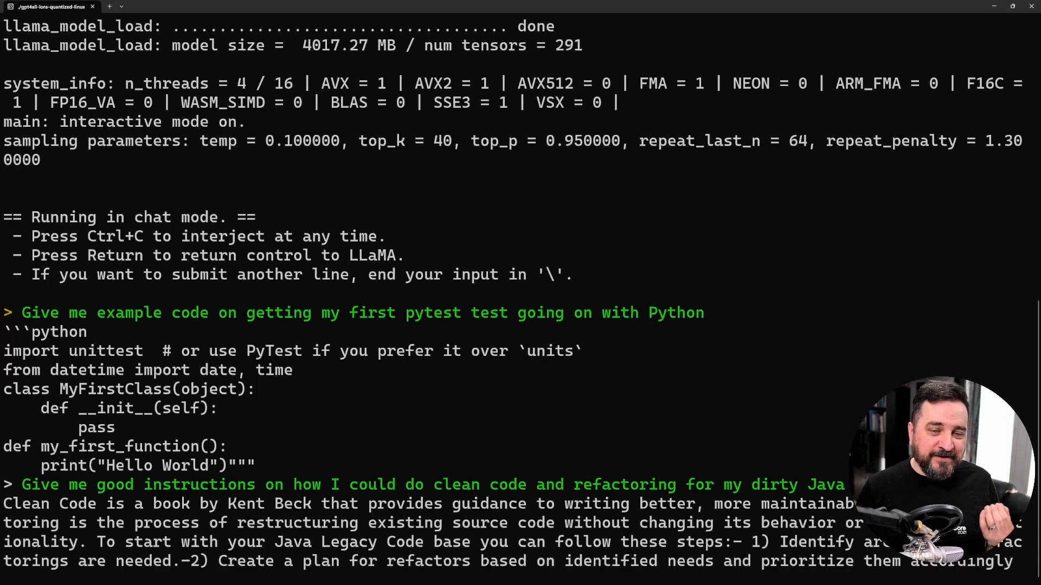
scroll("down", 3)
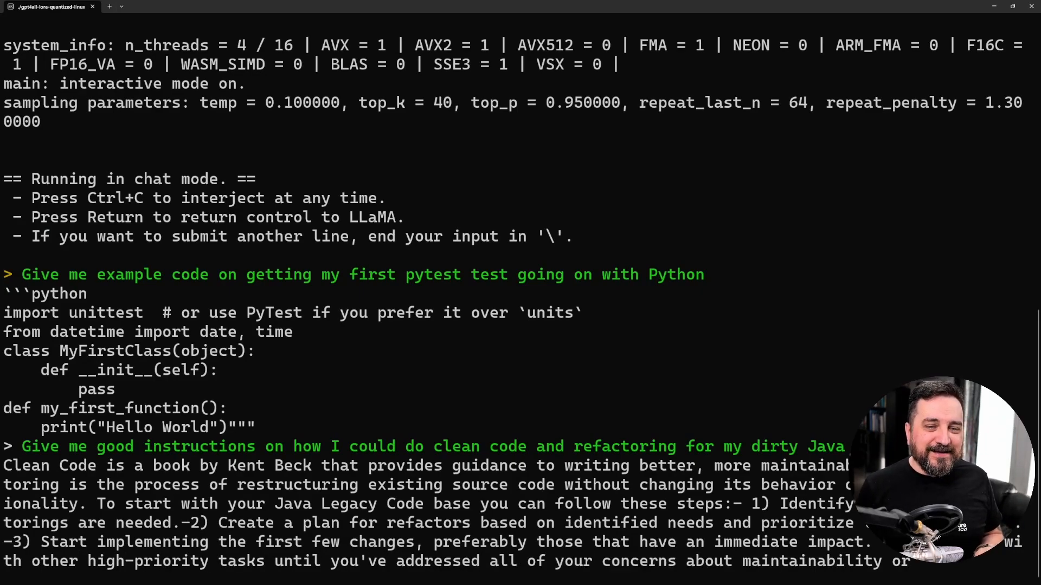
scroll("down", 3)
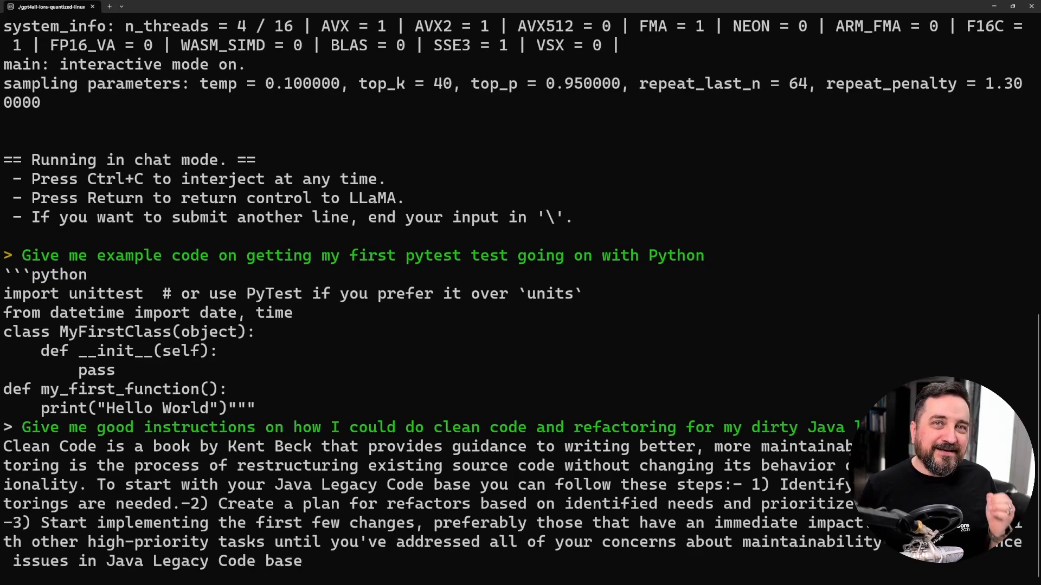
scroll("down", 3)
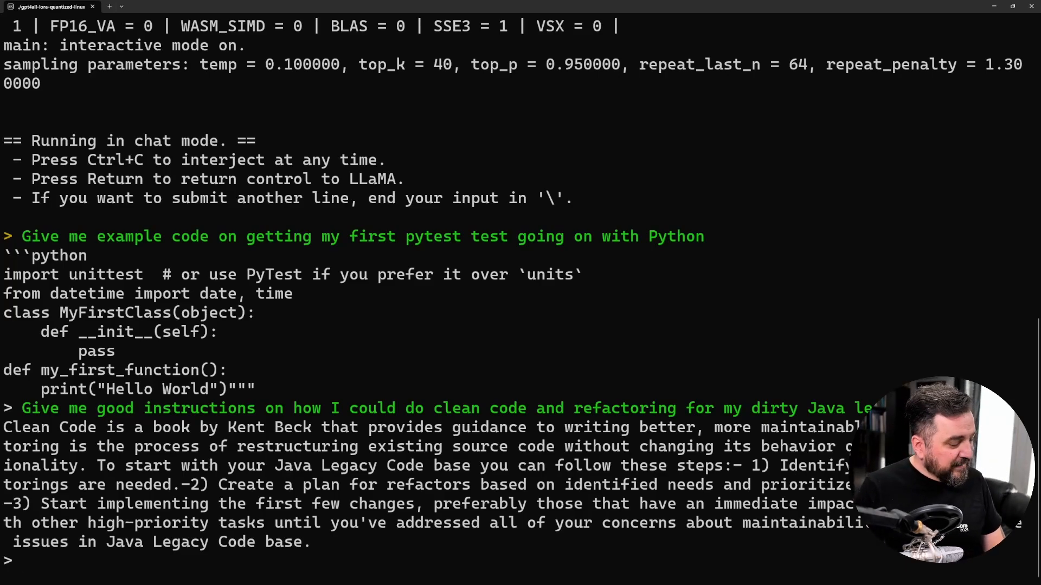
key("ctrl+c")
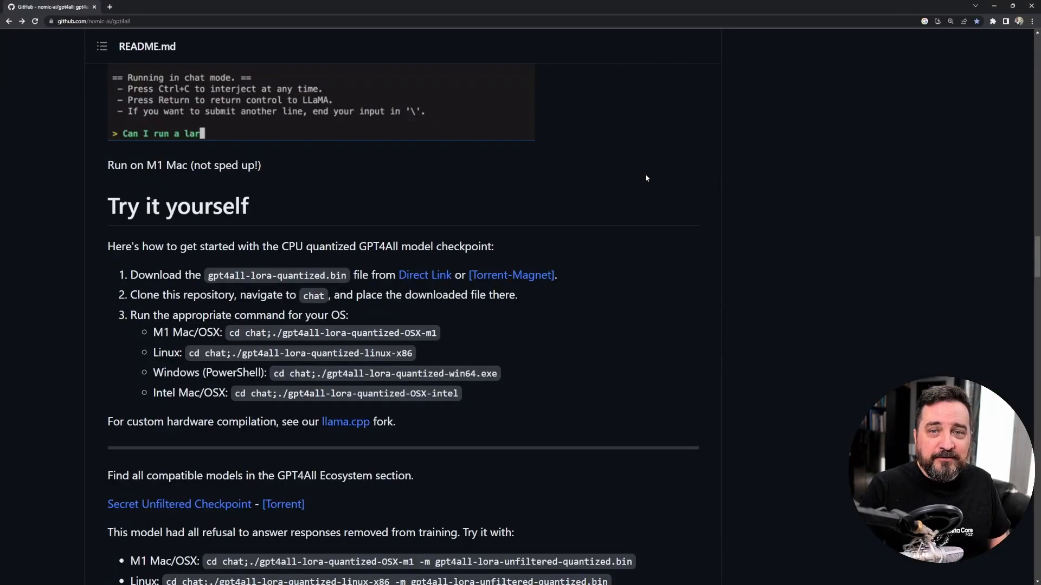
- Scroll the README to the 'Technical Report 2: GPT4All-J' link and follow it
scroll("down", 3)
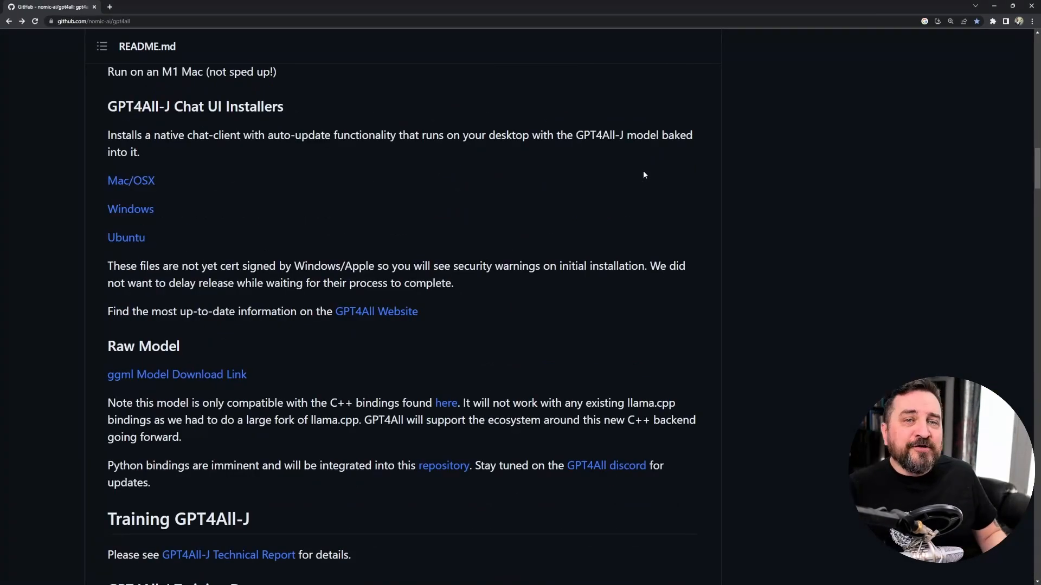
scroll("up", 3)
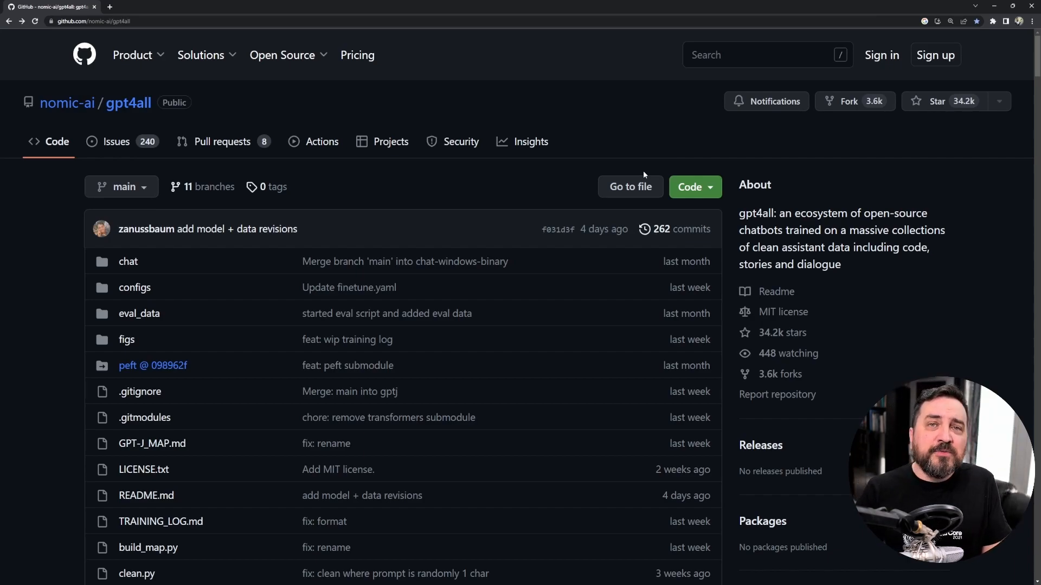
scroll("down", 3)
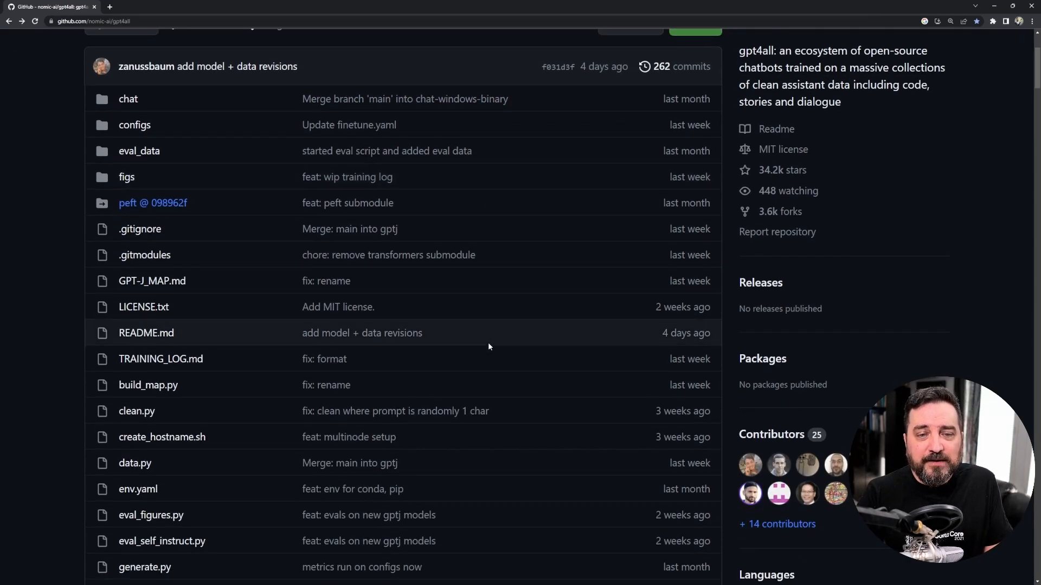
scroll("down", 3)
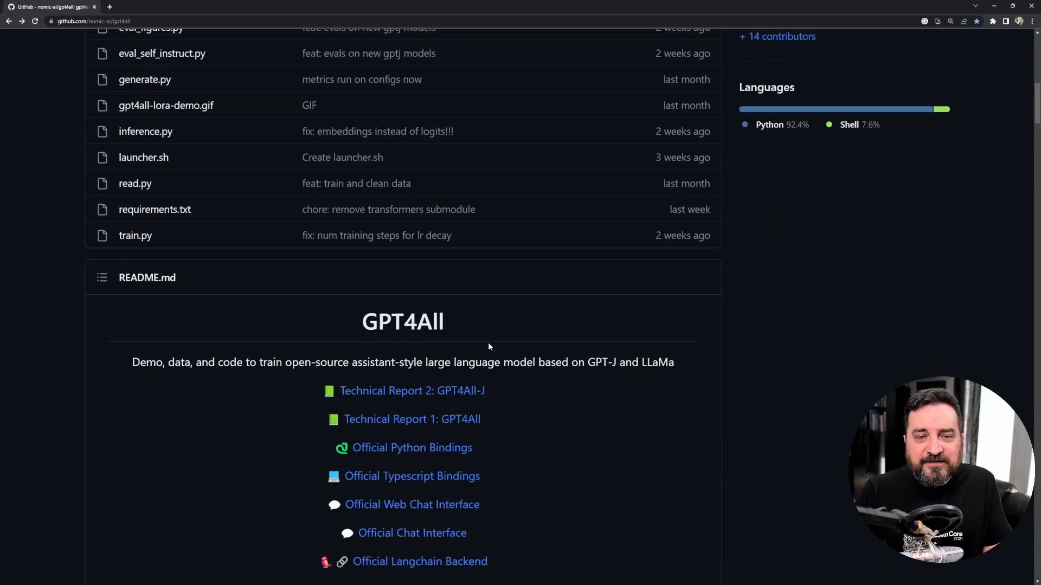
scroll("down", 3)
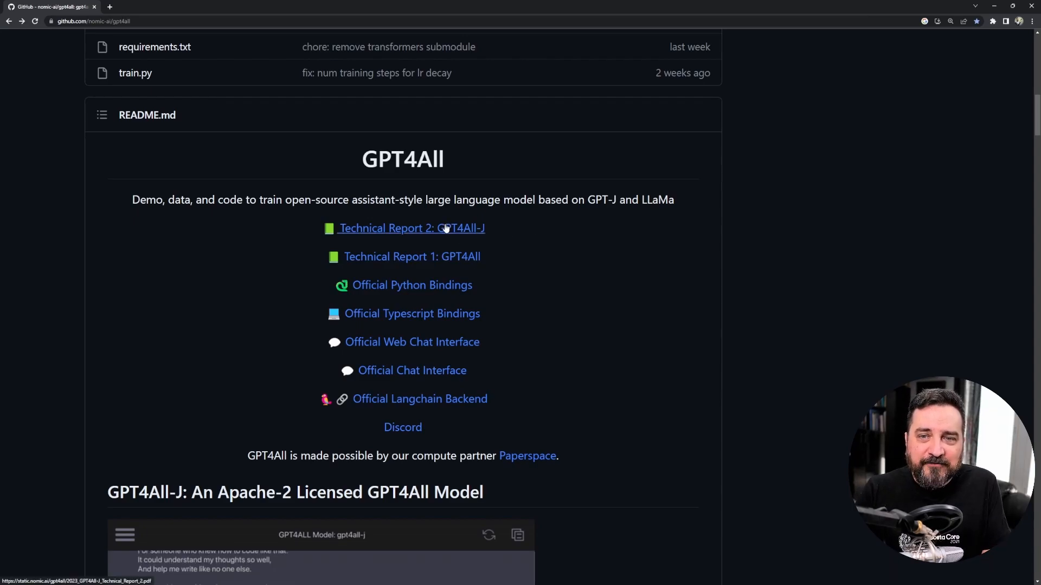
left_click(412, 228)
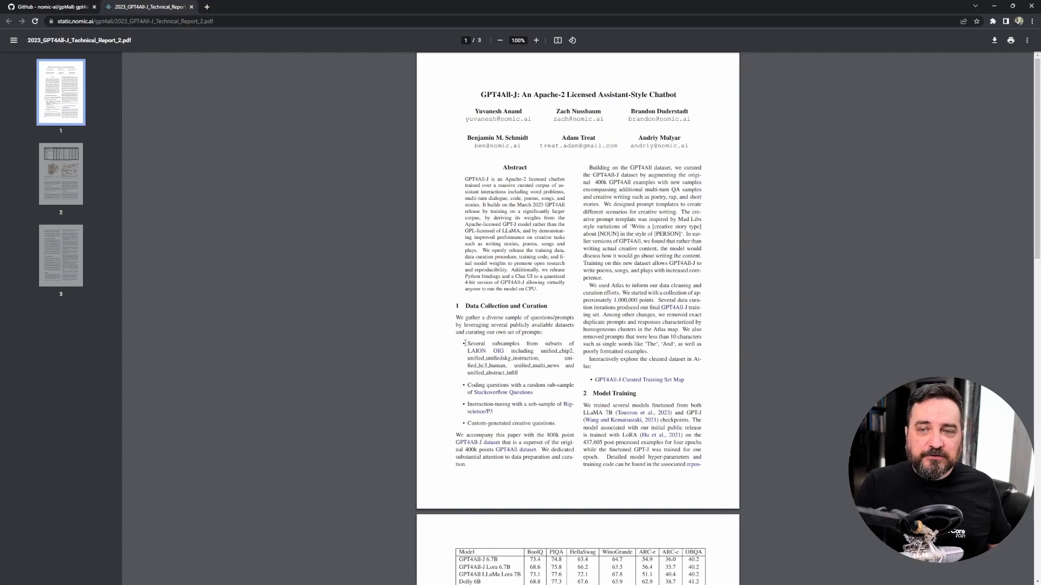
- Page through the three-page GPT4All-J report and return to the gpt4all repository tab
scroll("down", 3)
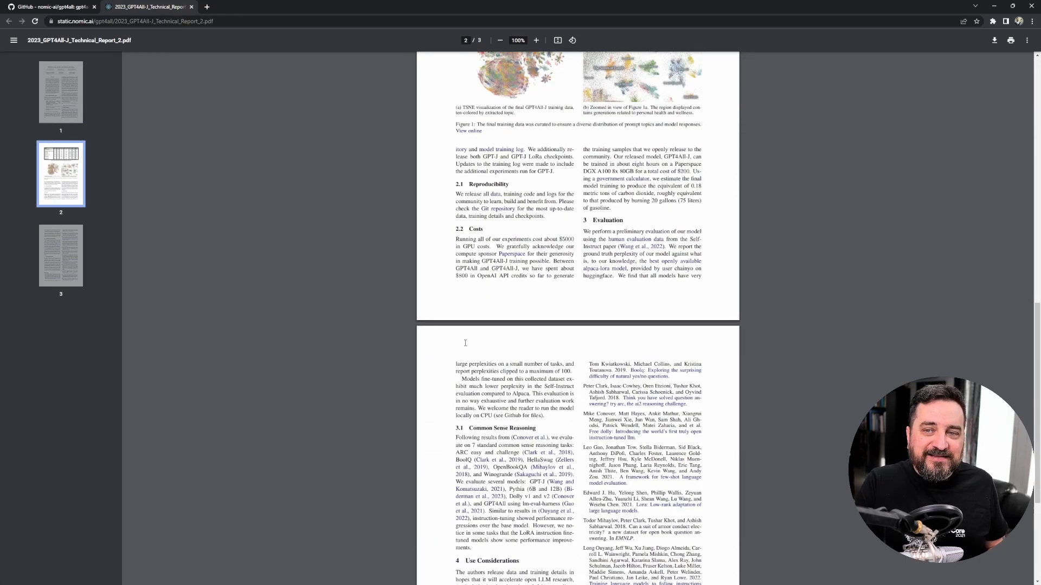
scroll("down", 3)
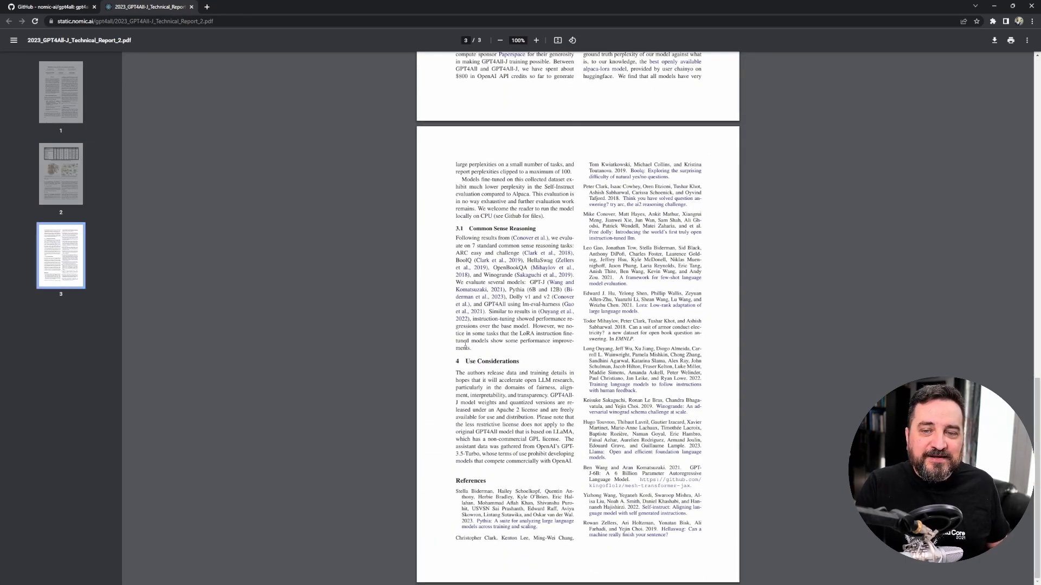
scroll("up", 3)
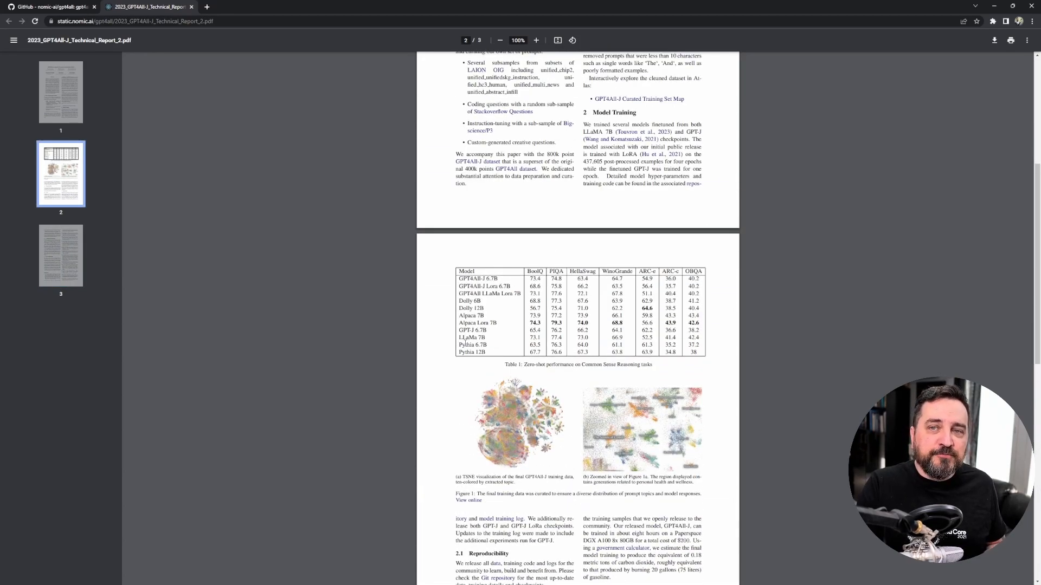
scroll("up", 3)
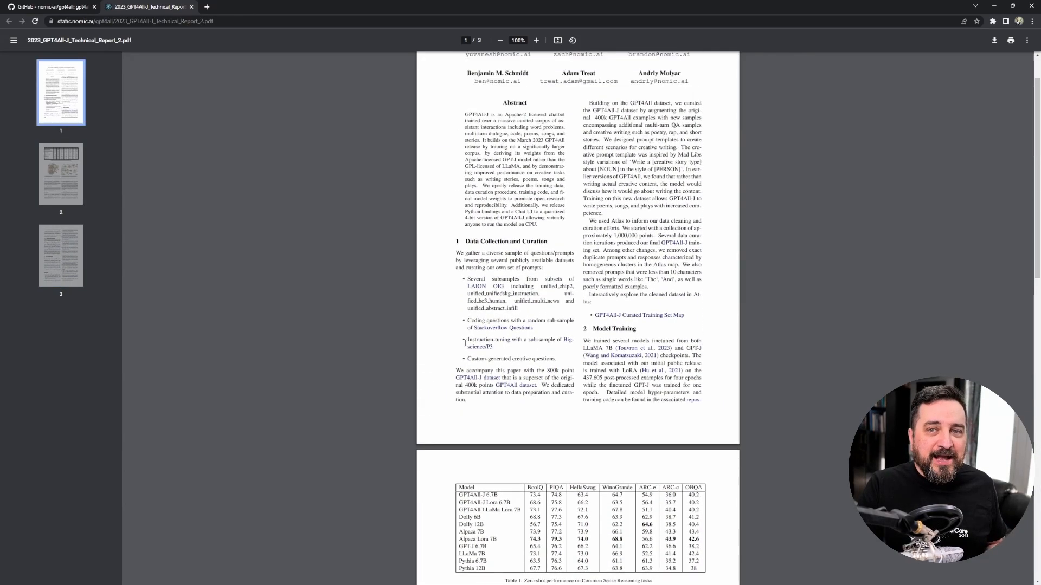
scroll("up", 3)
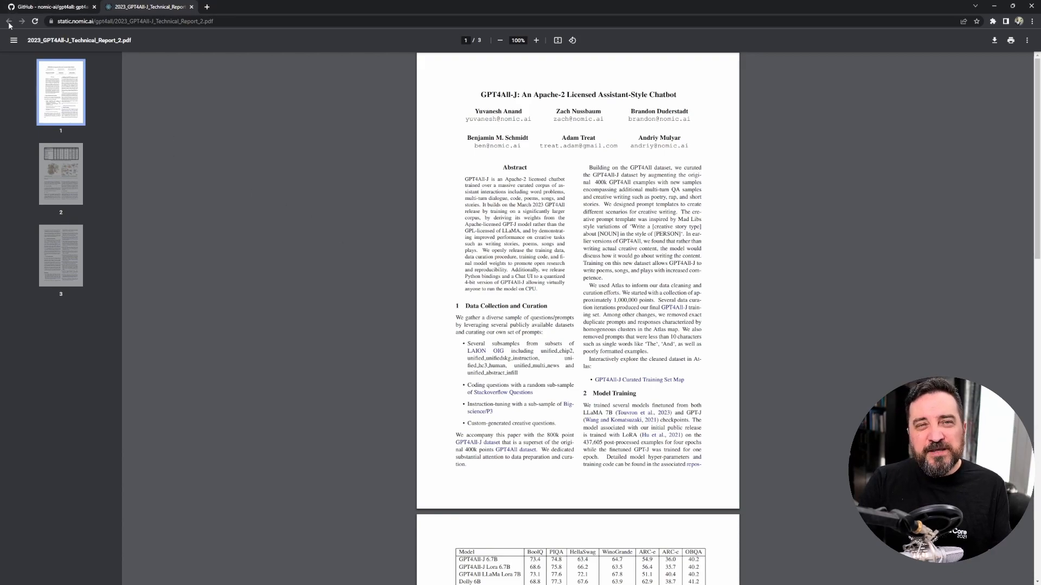
mouse_move(50, 7)
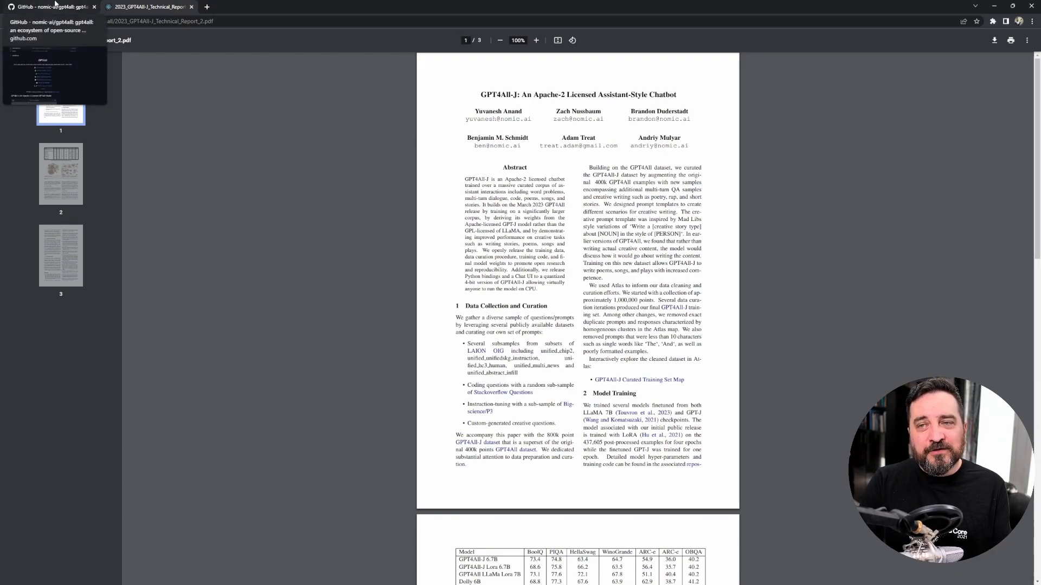
left_click(50, 6)
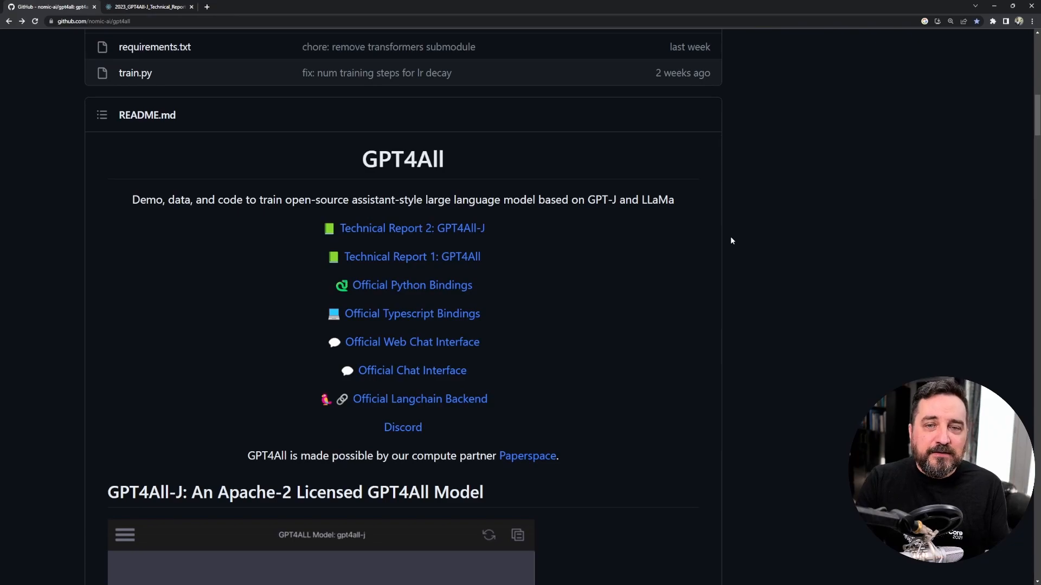
- Note the Apache-2 Licensed heading, follow the 'GPT4All-J Training Data' link, and bring the report tab back
scroll("down", 3)
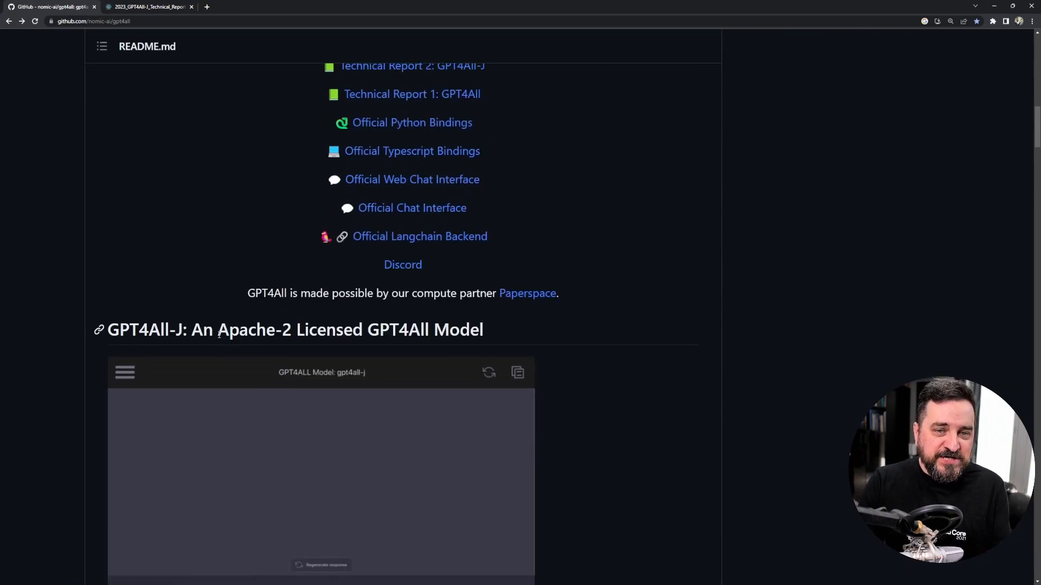
double_click(290, 330)
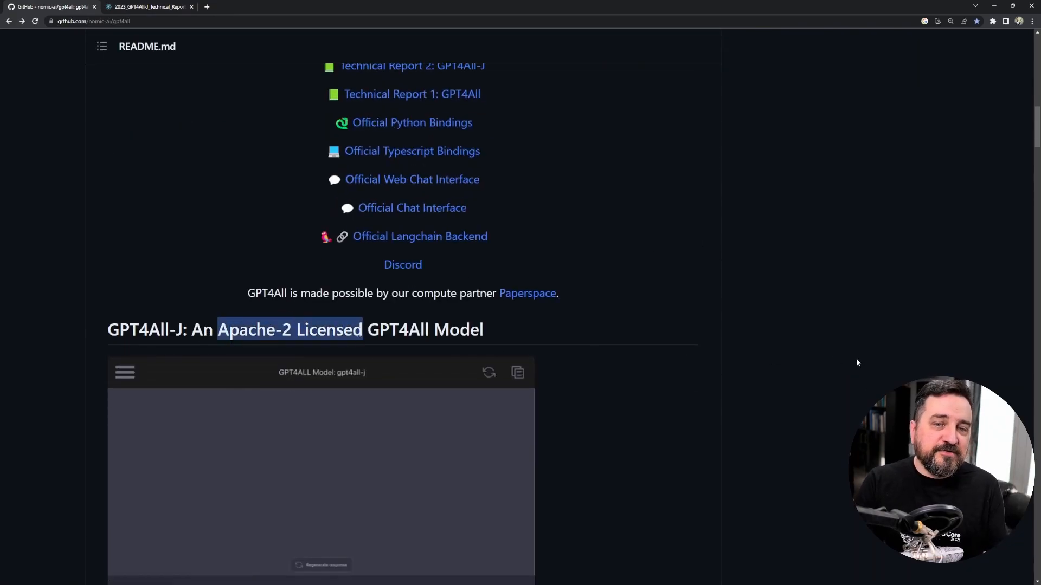
scroll("down", 3)
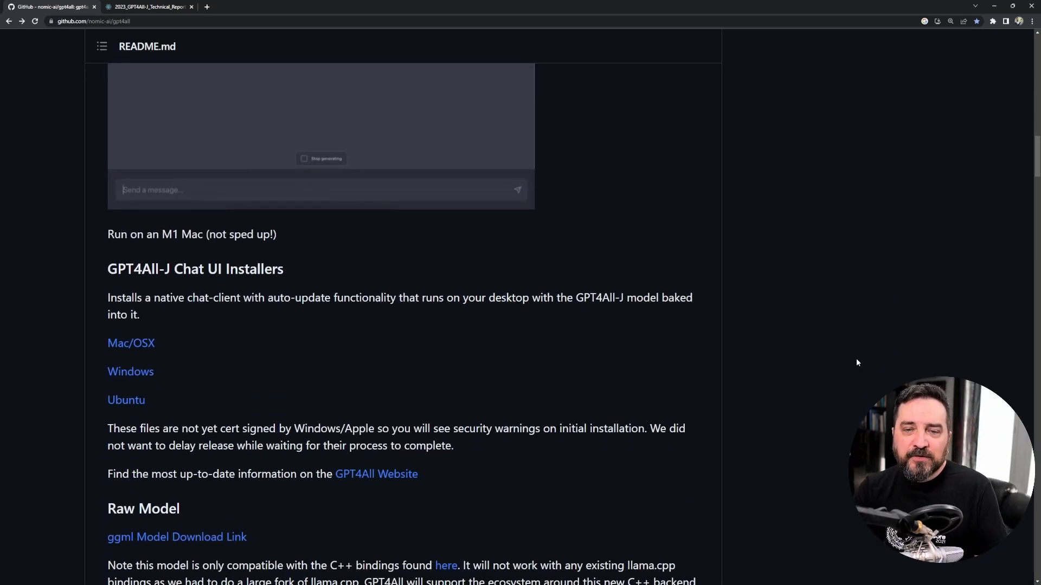
scroll("down", 3)
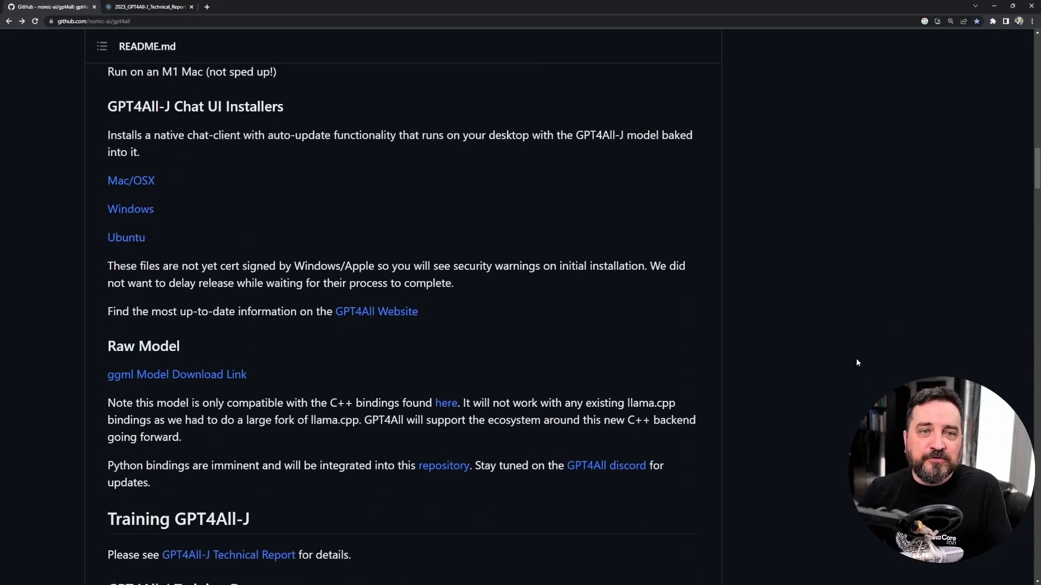
scroll("down", 3)
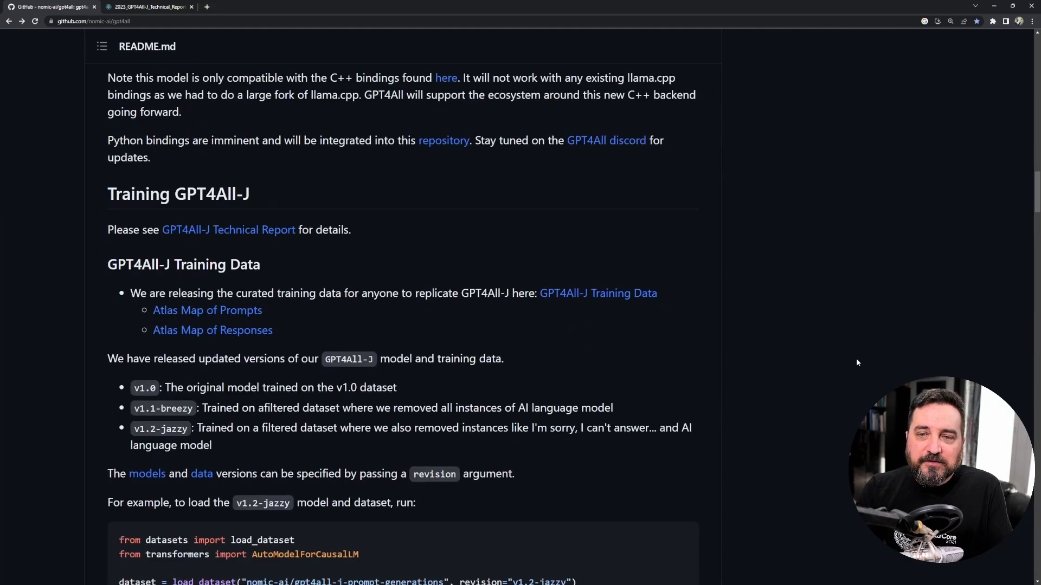
mouse_move(596, 292)
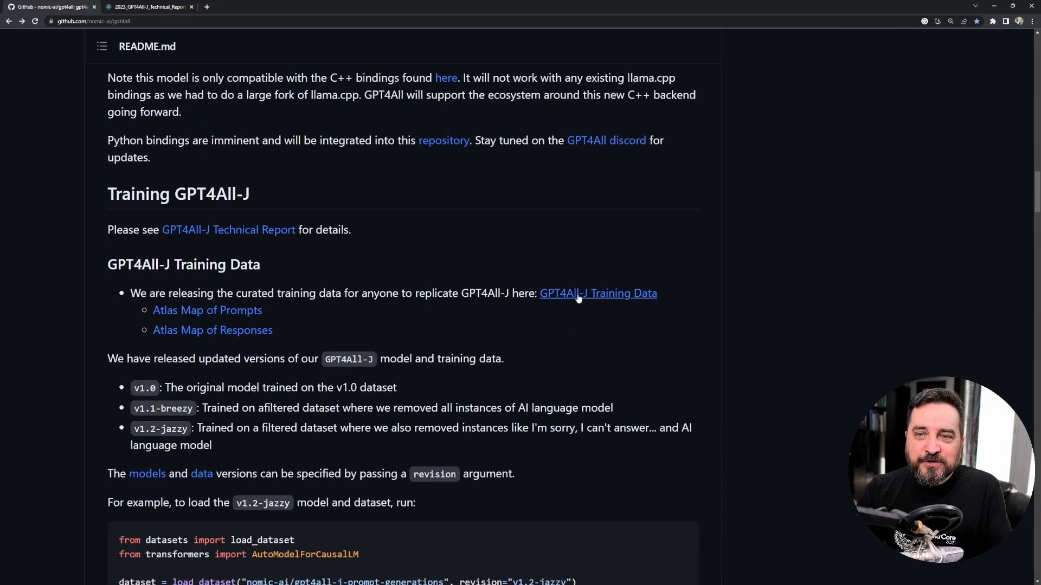
left_click(597, 292)
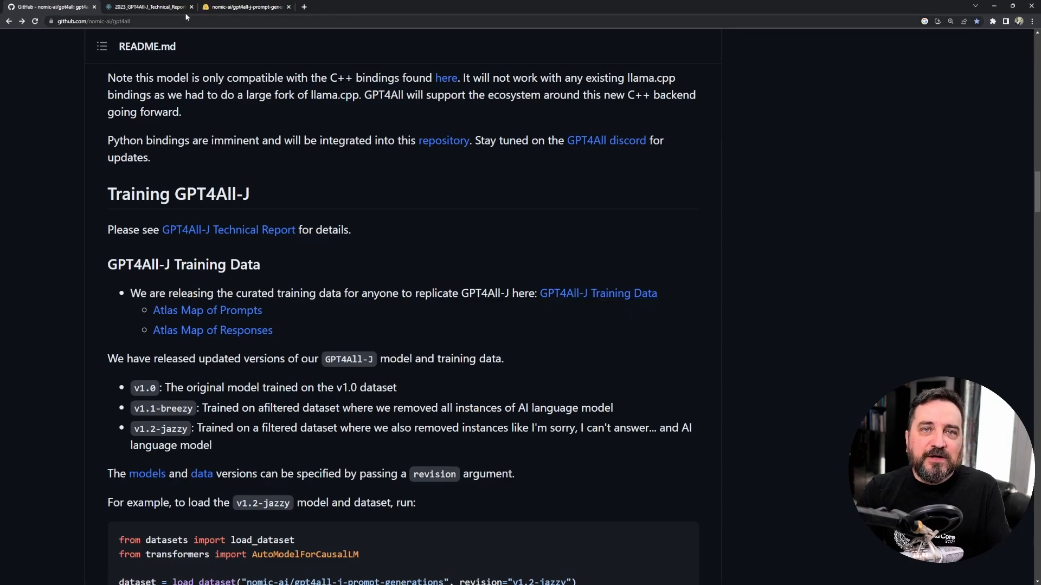
left_click(146, 7)
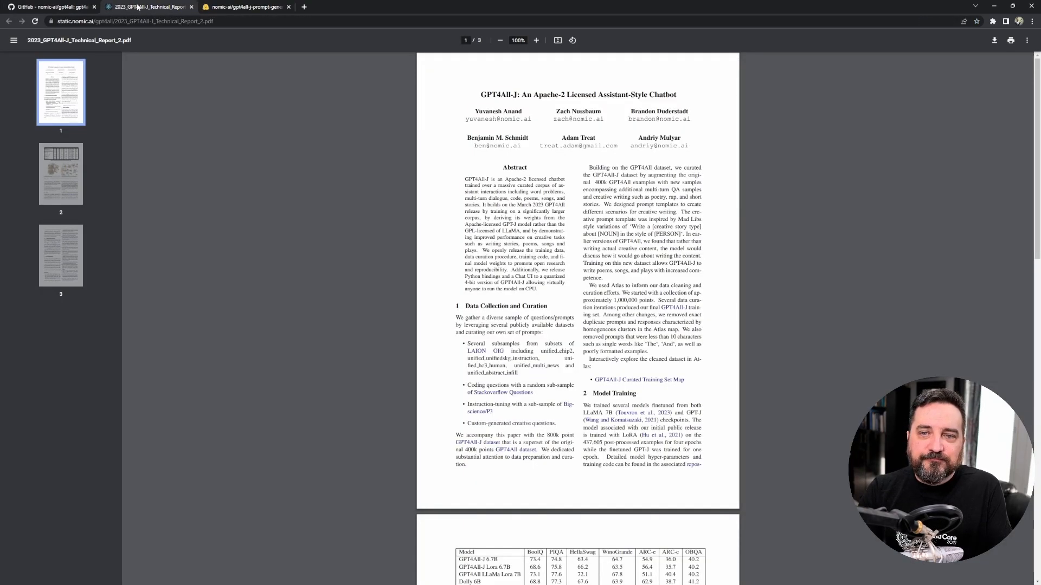
- Review the nomic-ai/gpt4all-j-prompt-generations dataset card and its preview table on Hugging Face
left_click(245, 7)
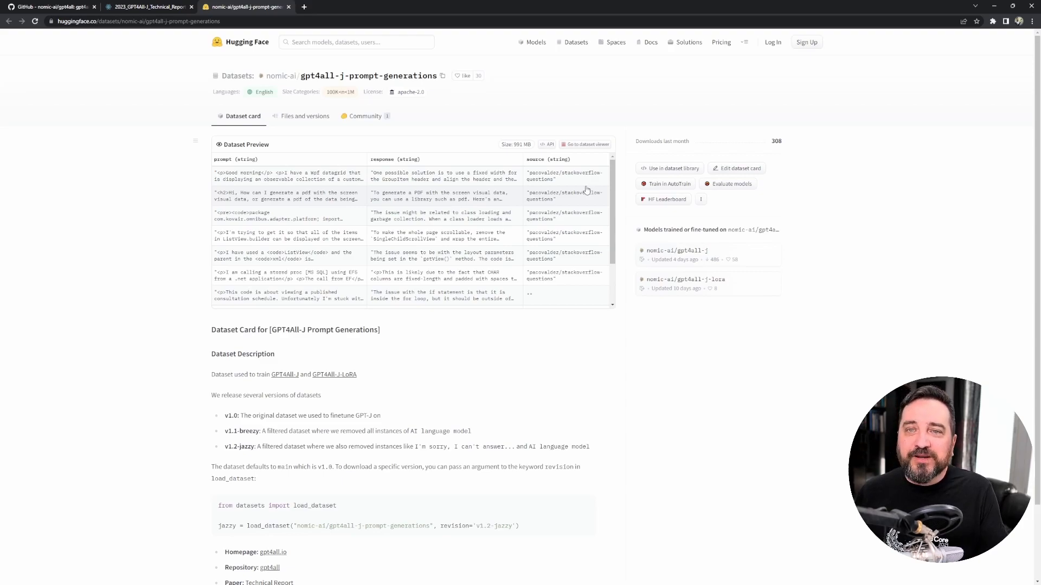
mouse_move(287, 191)
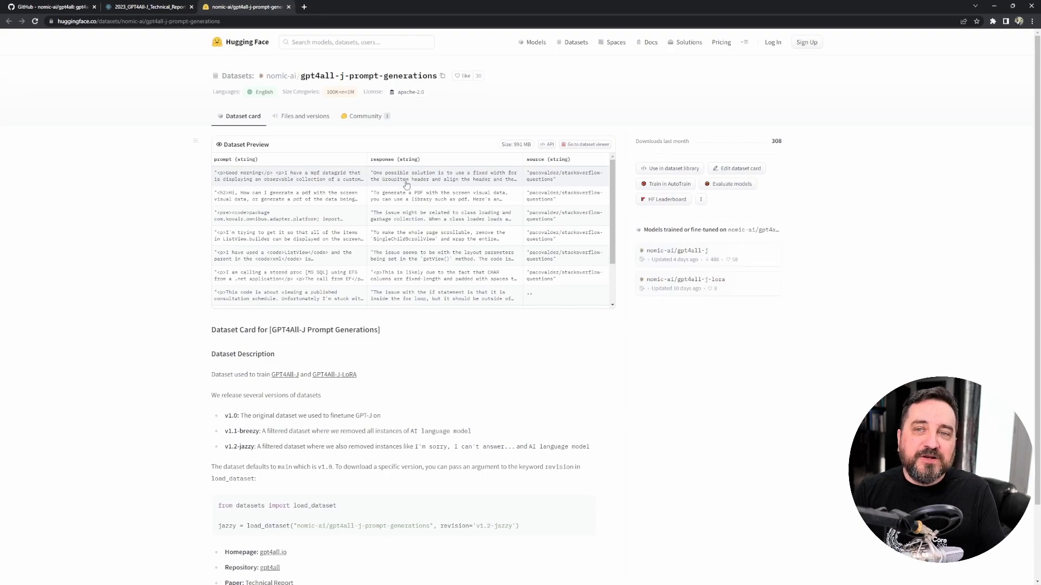
mouse_move(509, 188)
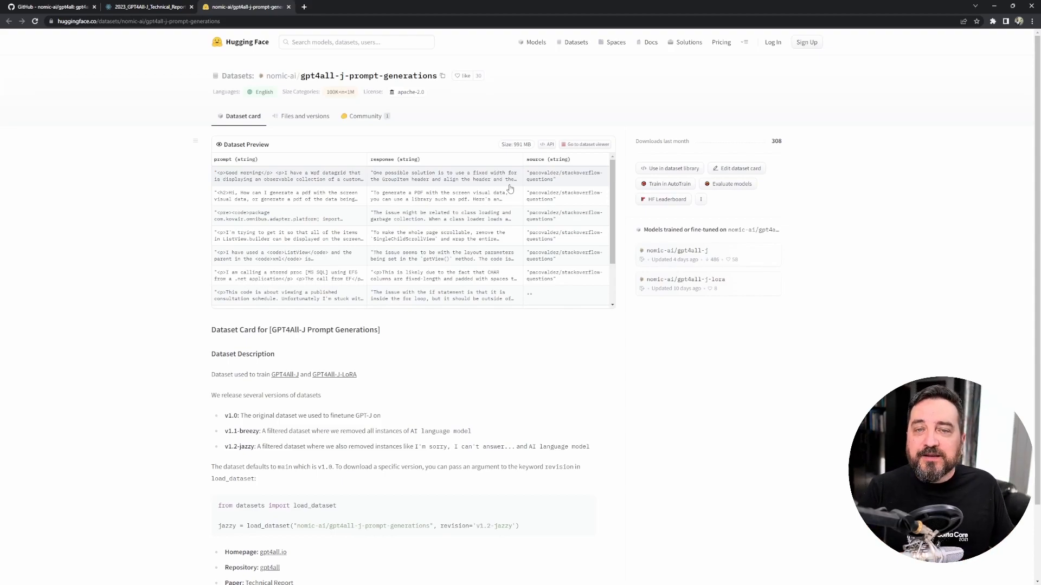
scroll("down", 3)
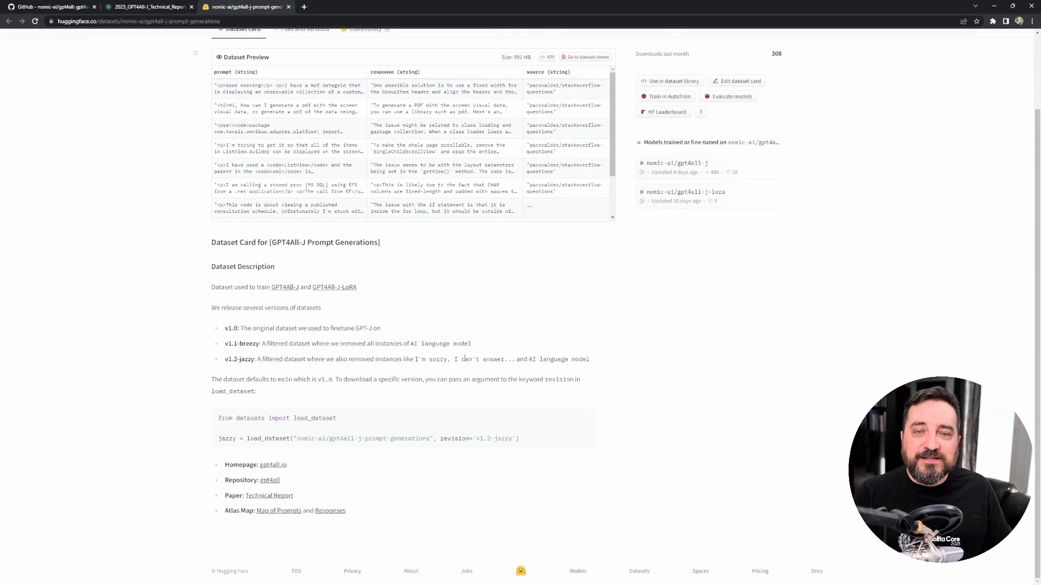
mouse_move(629, 294)
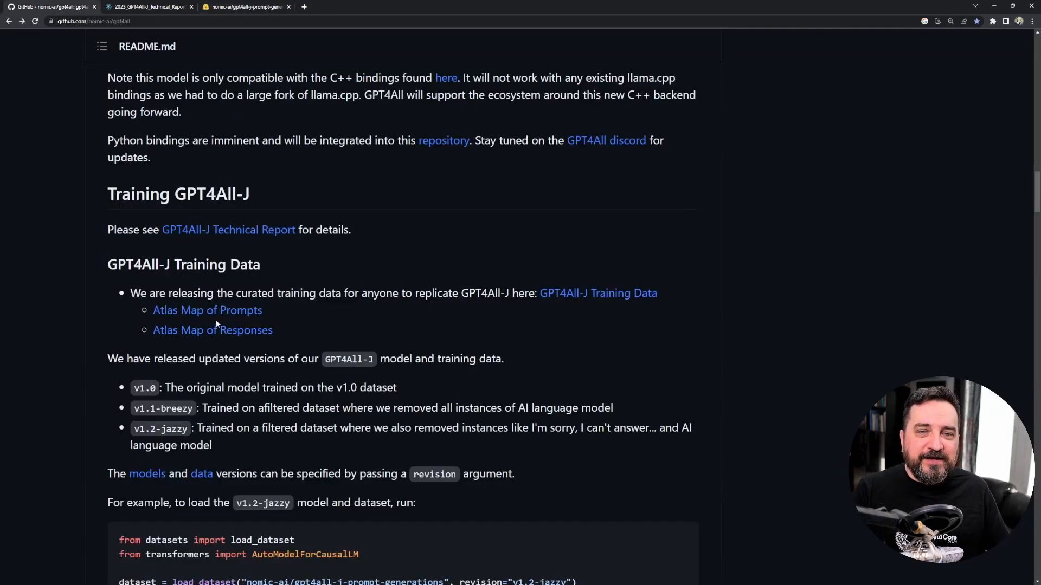
mouse_move(207, 311)
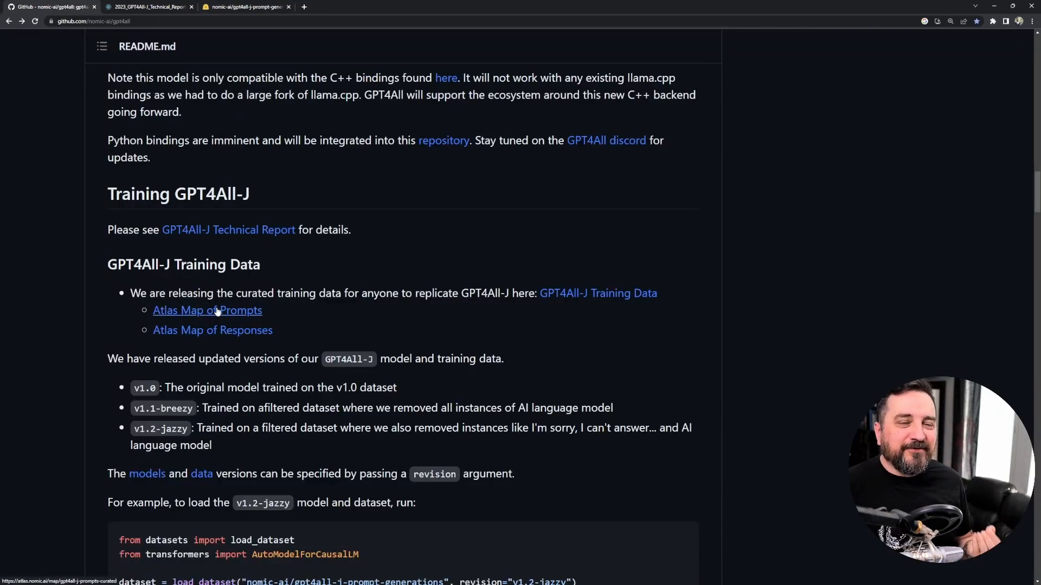
- Briefly view the Atlas Map of Prompts and go back to the README
left_click(207, 310)
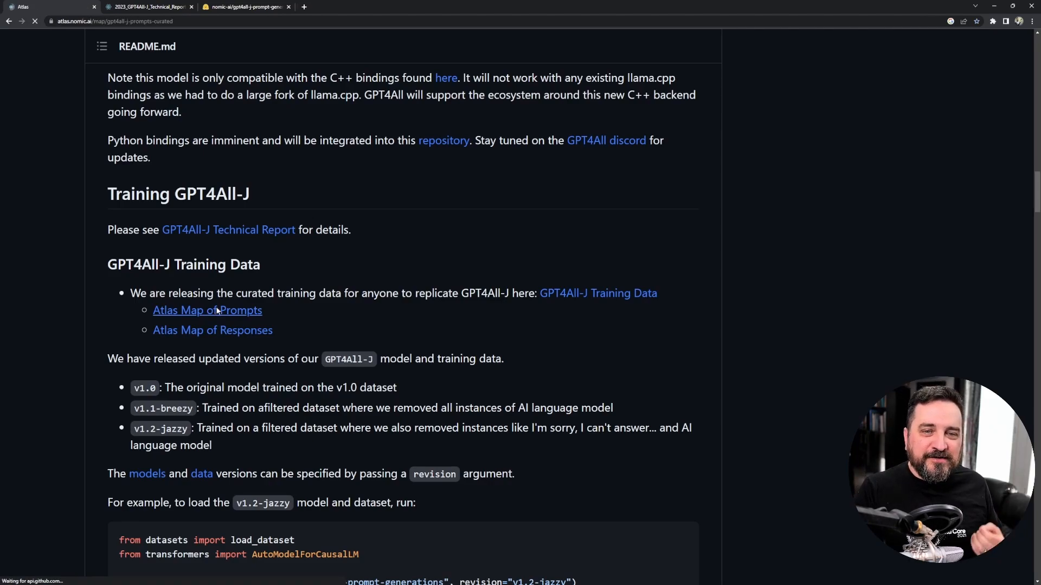
left_click(207, 310)
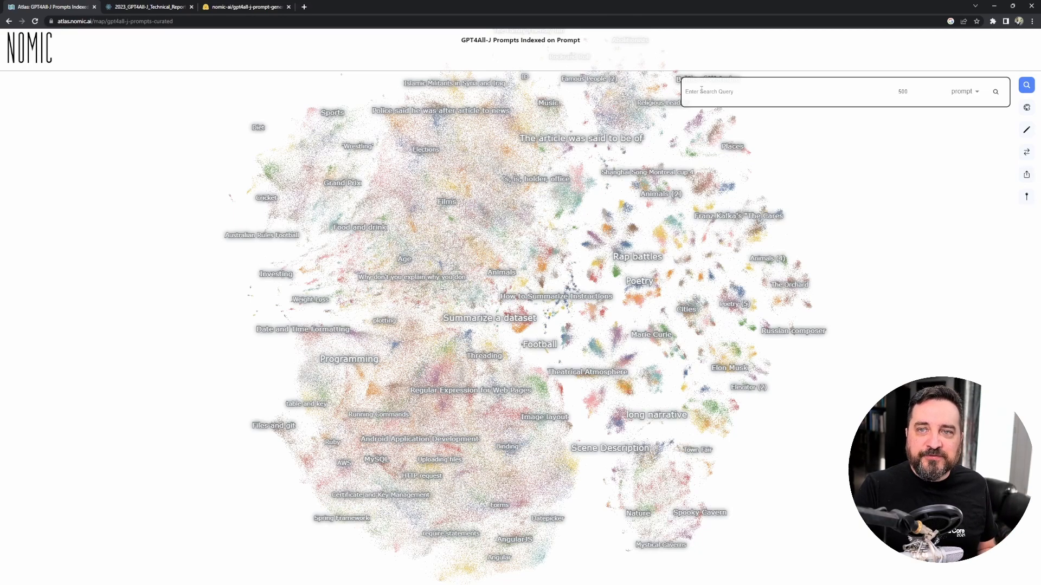
left_click(50, 6)
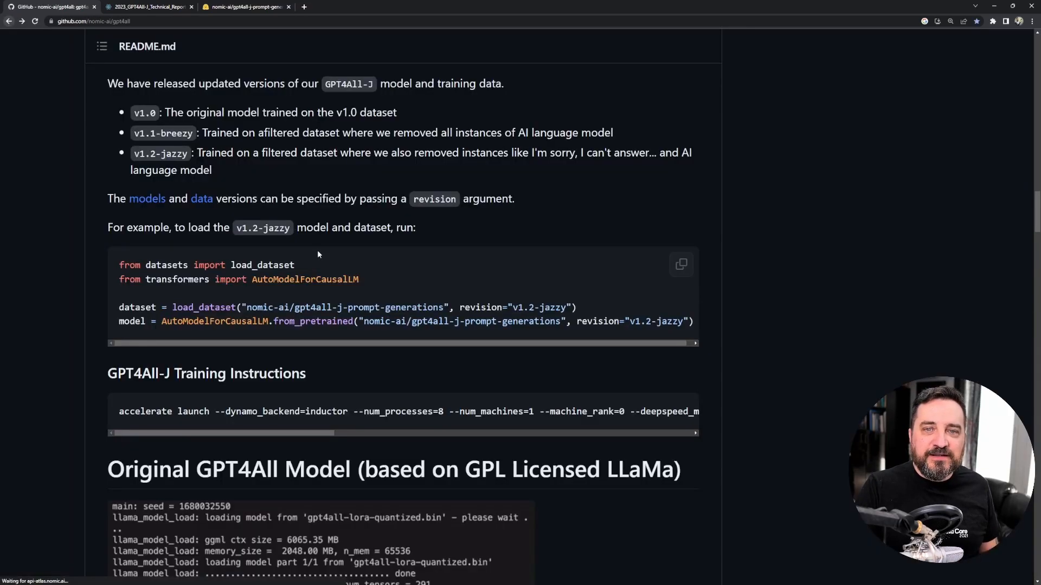
- Bring up the Atlas Map of Responses for the GPT4All-J training data
scroll("down", 3)
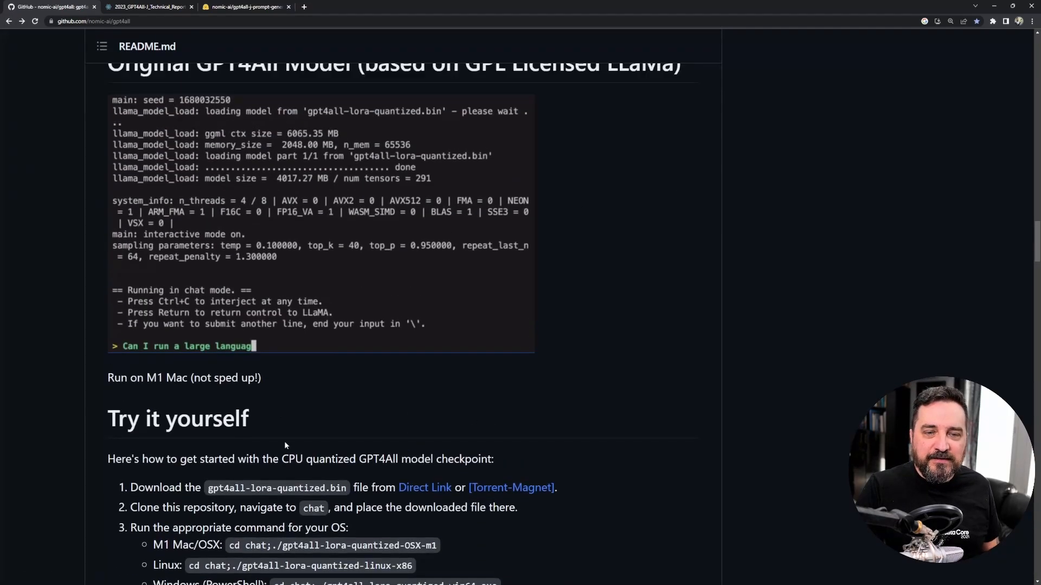
scroll("down", 3)
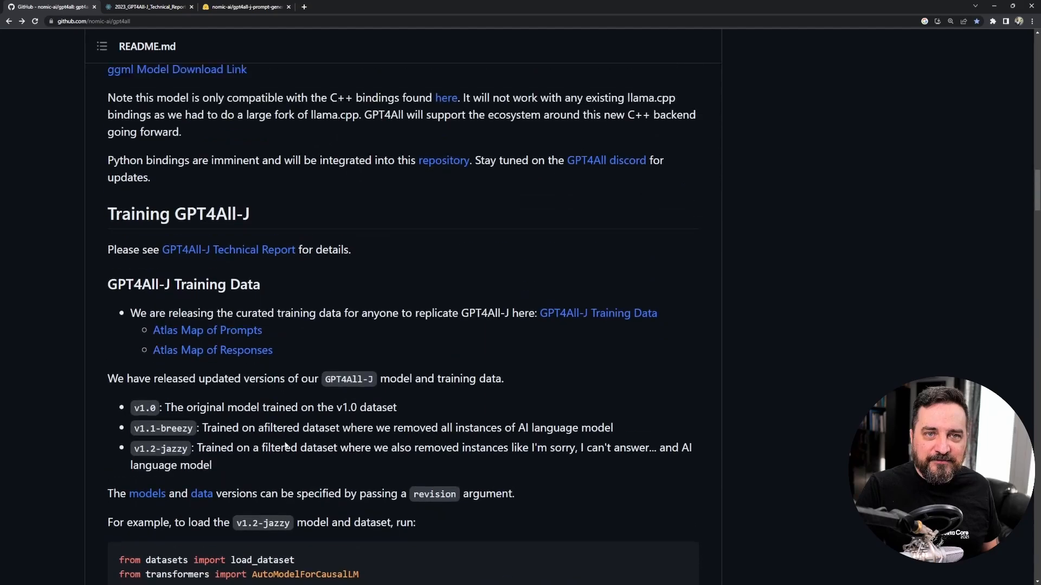
left_click(212, 350)
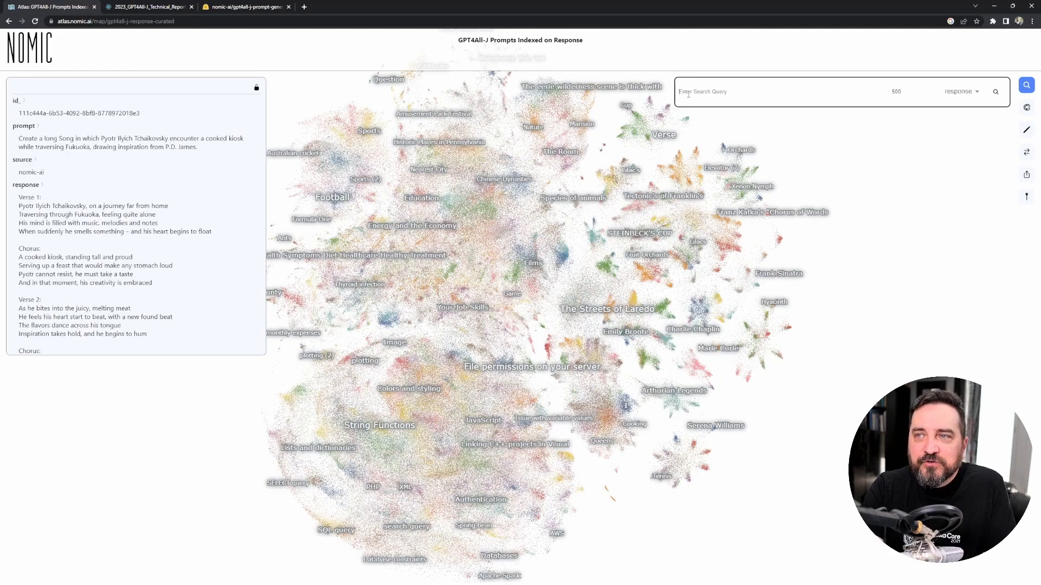
- Zoom into the responses map and its Historic Places in Pennsylvania cluster
left_click(500, 248)
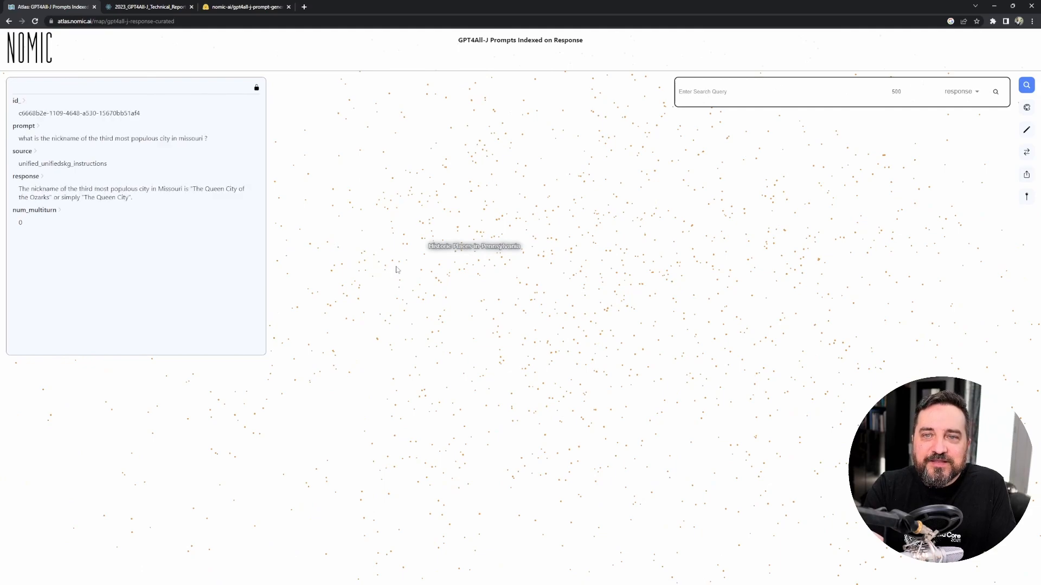
mouse_move(138, 239)
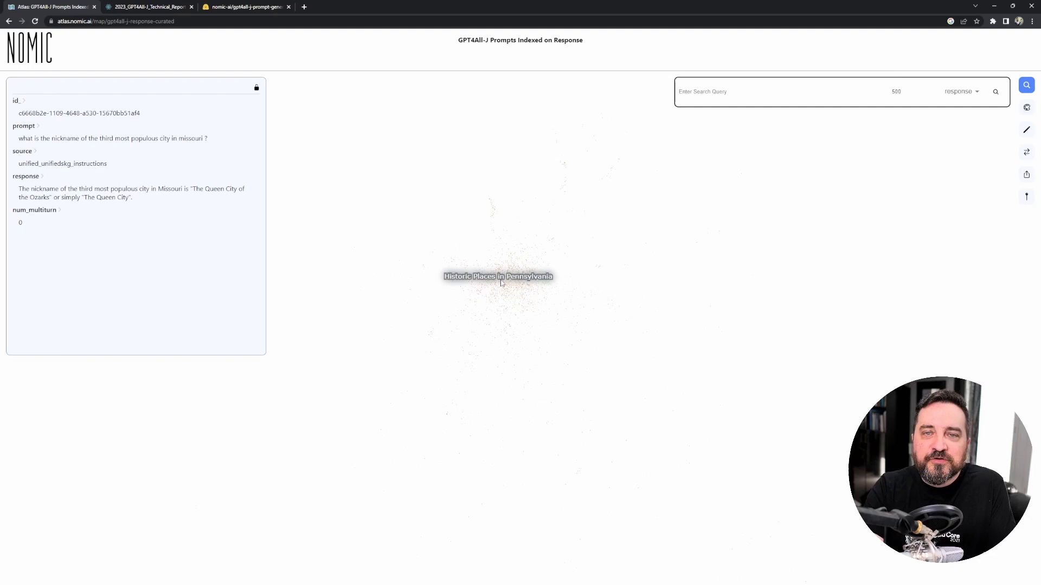
left_click(500, 281)
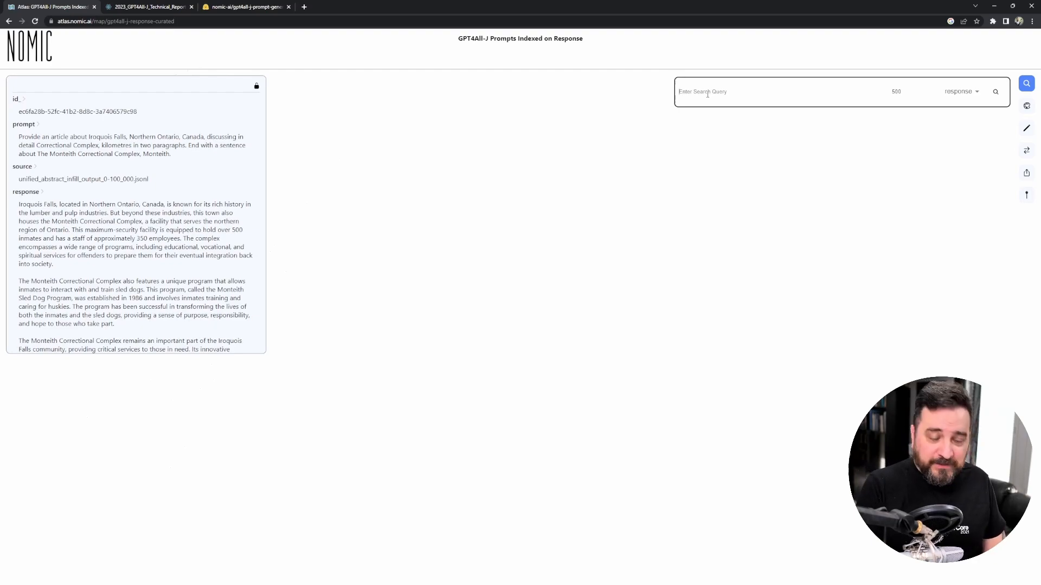
- Search Atlas responses for 'Java coding', view the second of 500 matches, and return to the README
type("ava coding")
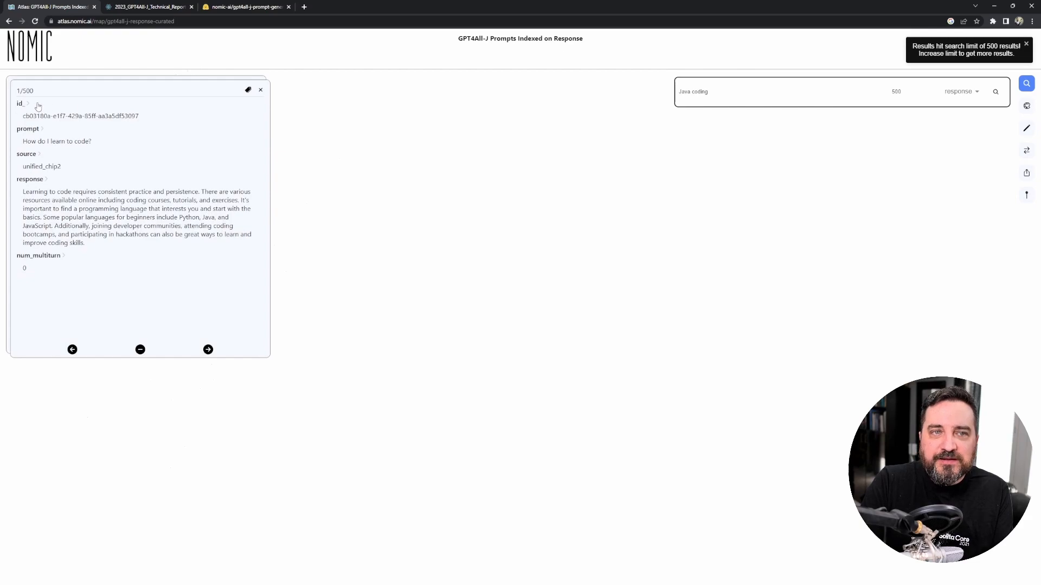
mouse_move(100, 126)
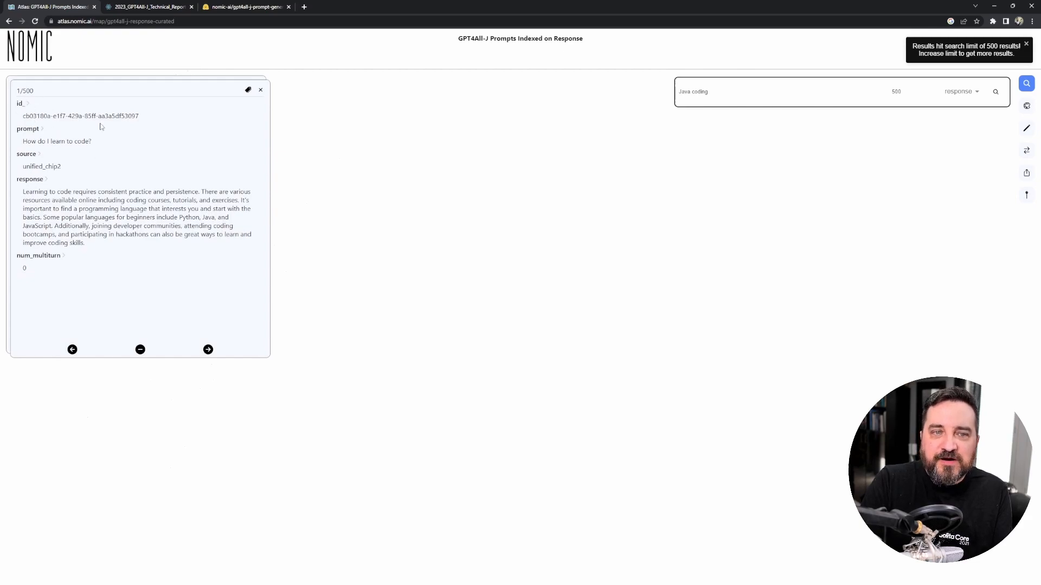
left_click(207, 350)
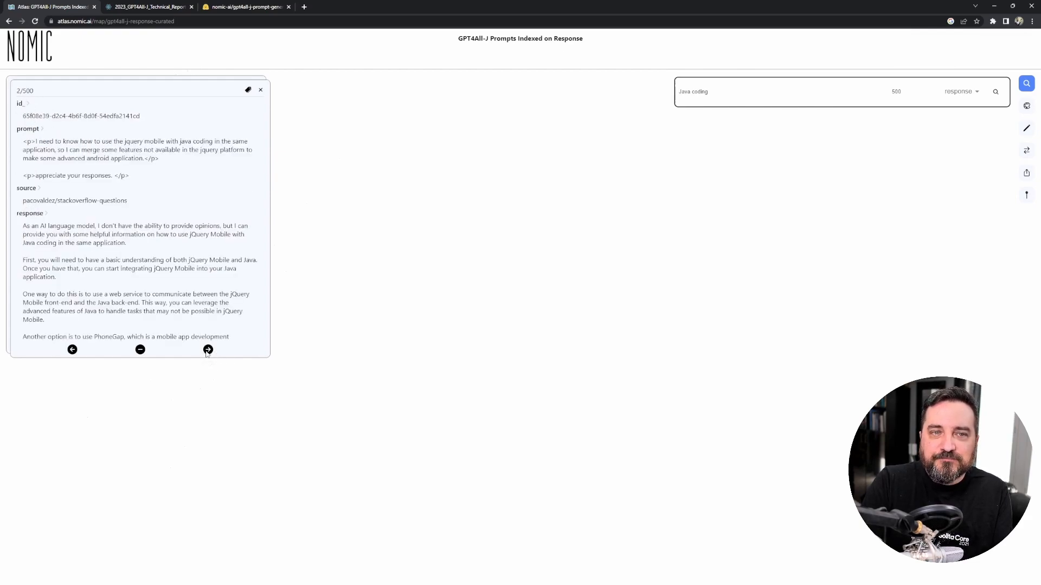
mouse_move(157, 211)
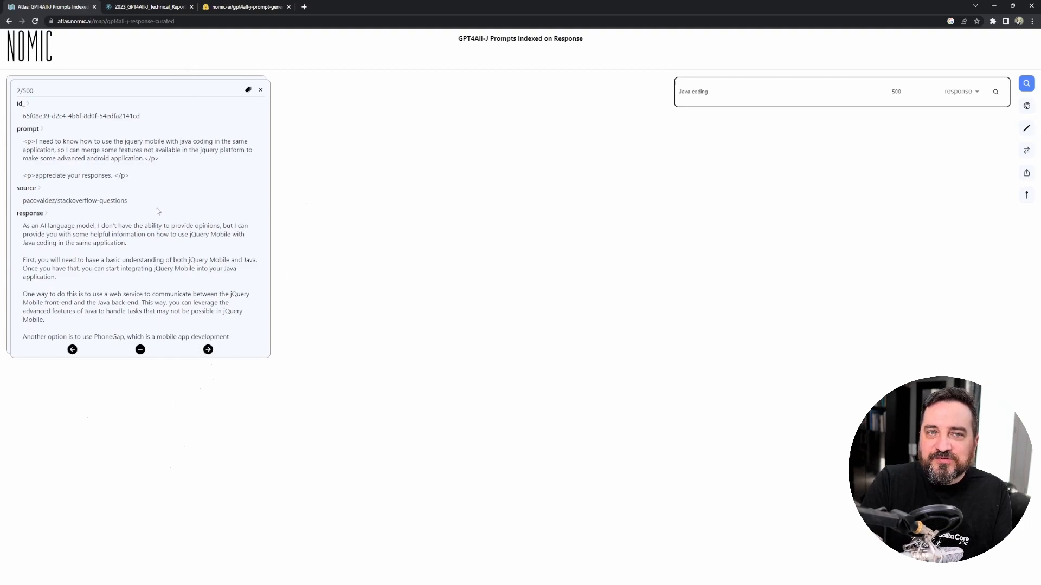
mouse_move(160, 159)
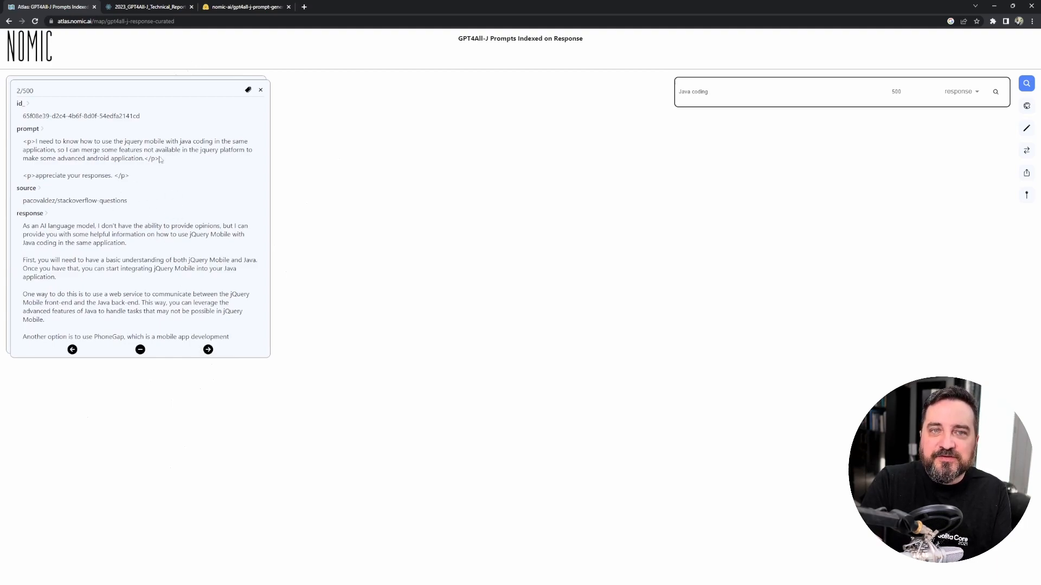
mouse_move(202, 166)
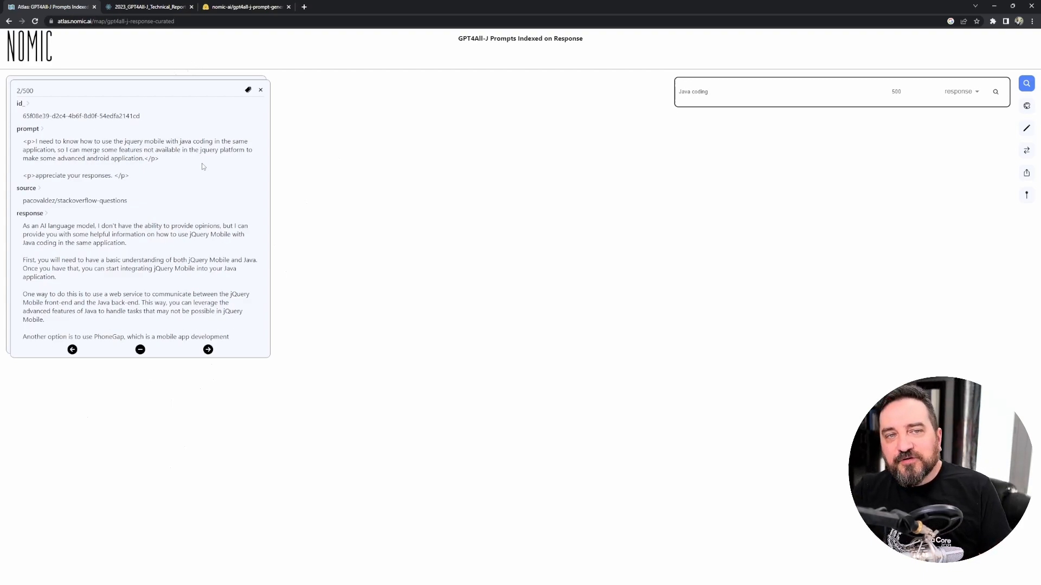
mouse_move(174, 180)
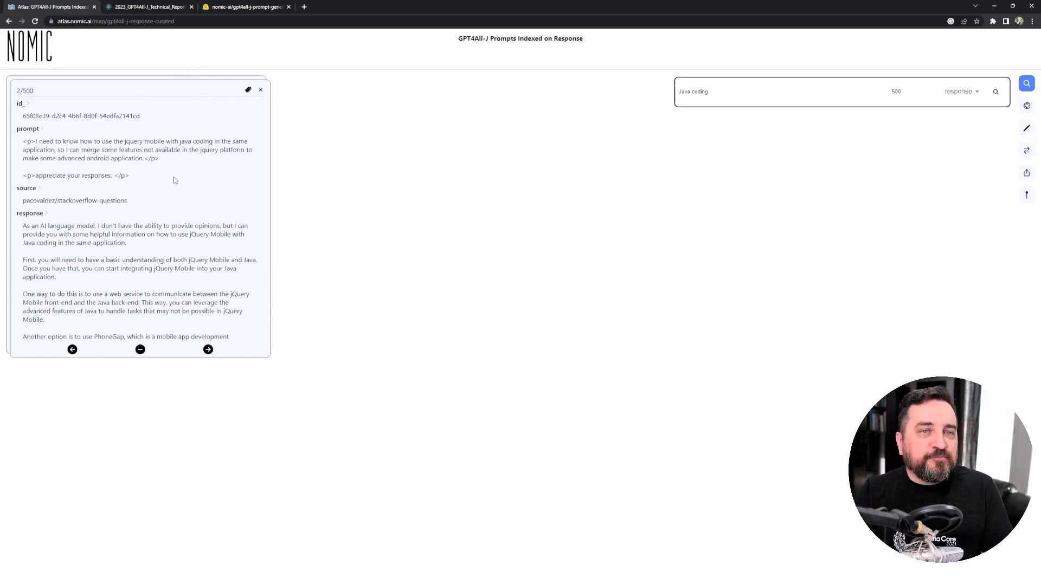
double_click(32, 200)
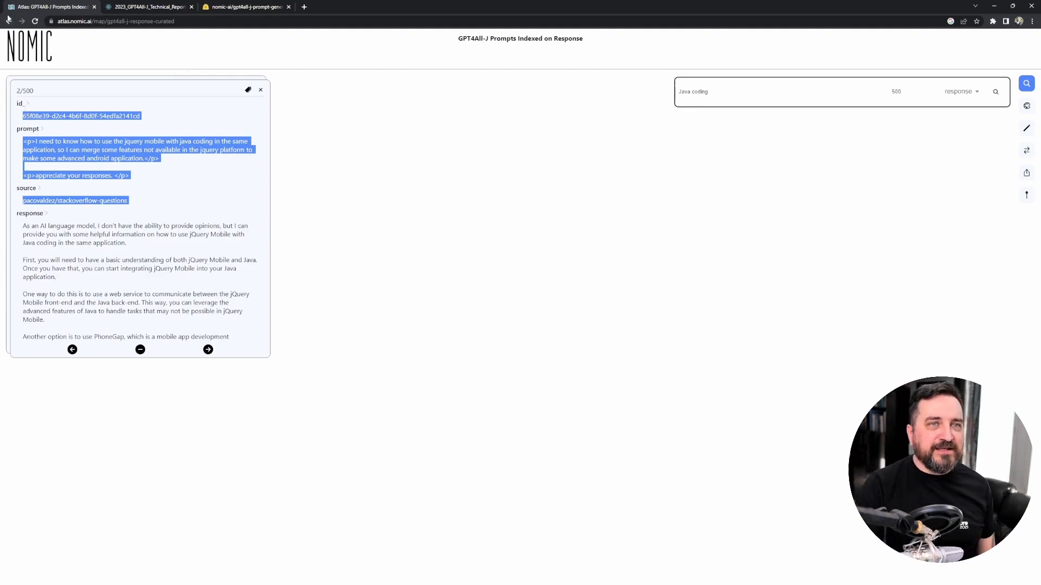
left_click(50, 6)
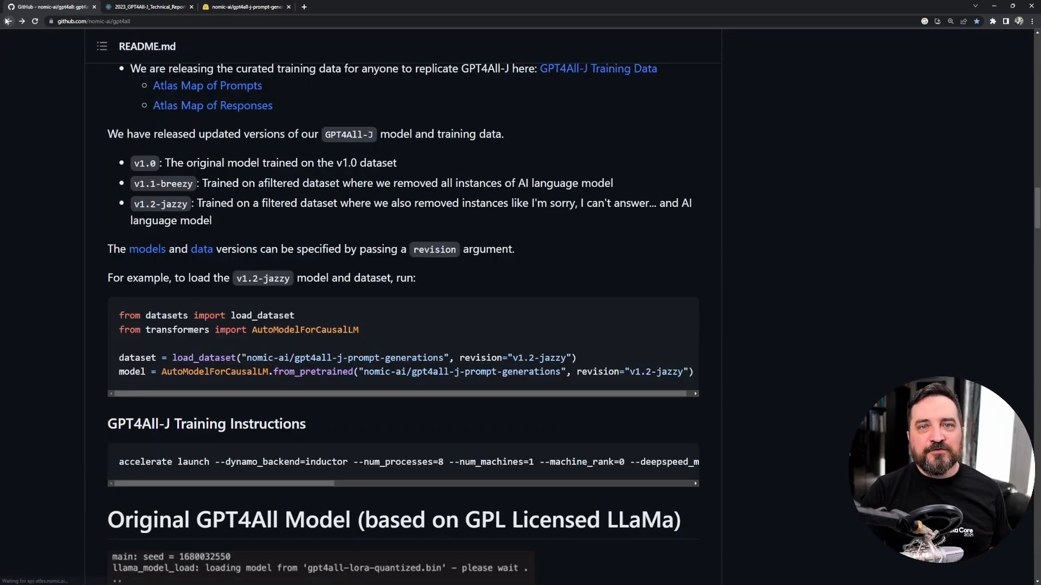
- Scroll back up to the gpt4all repository header, file list and About details
scroll("up", 3)
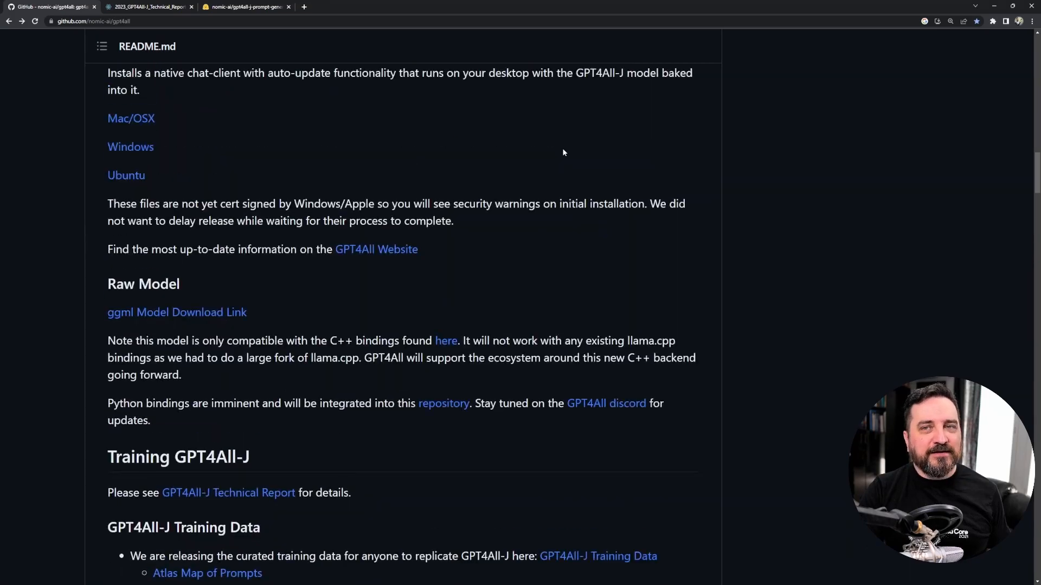
scroll("up", 3)
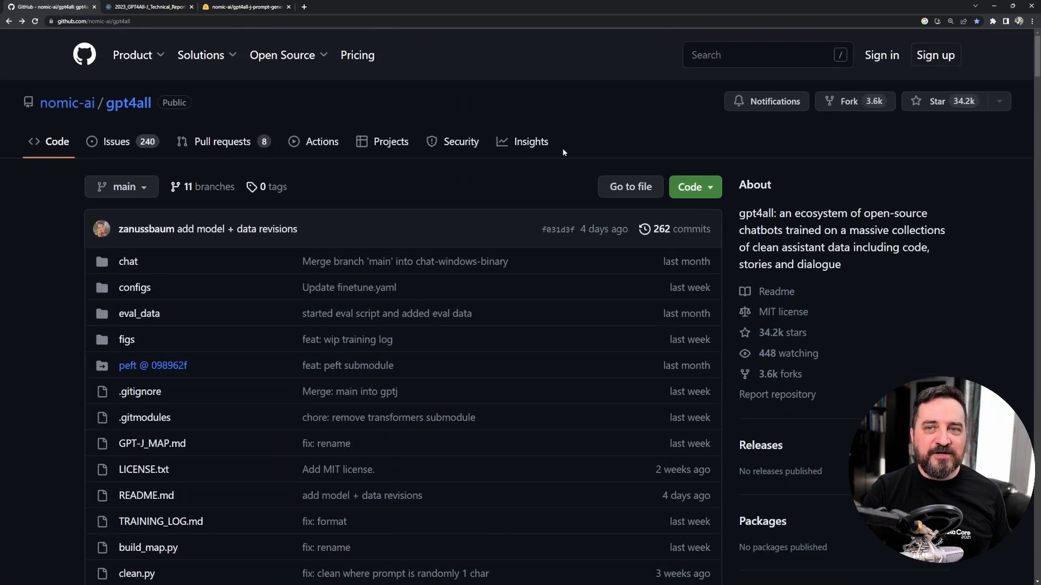